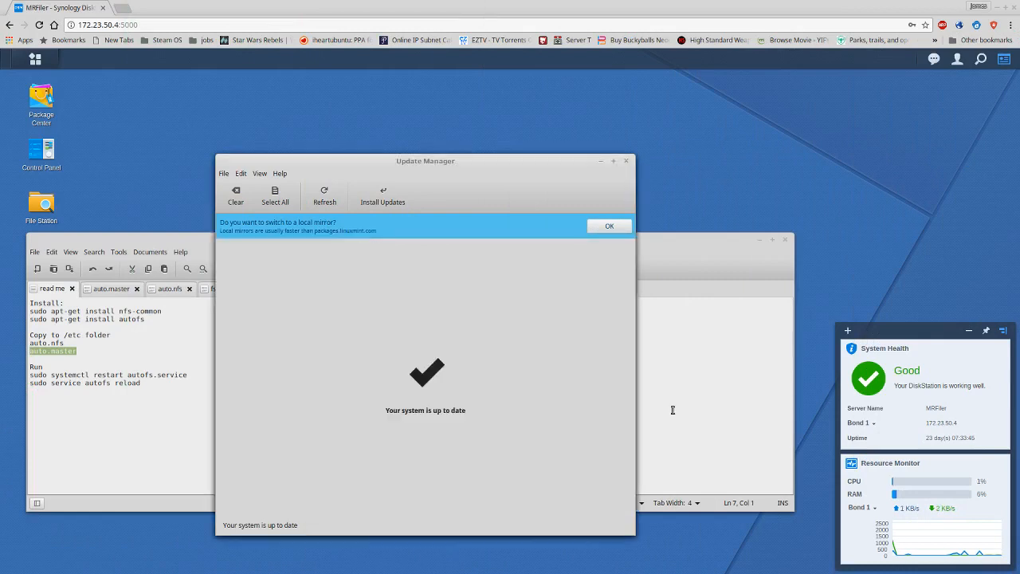
{"action": "mouse_move", "coordinate": [428, 394]}
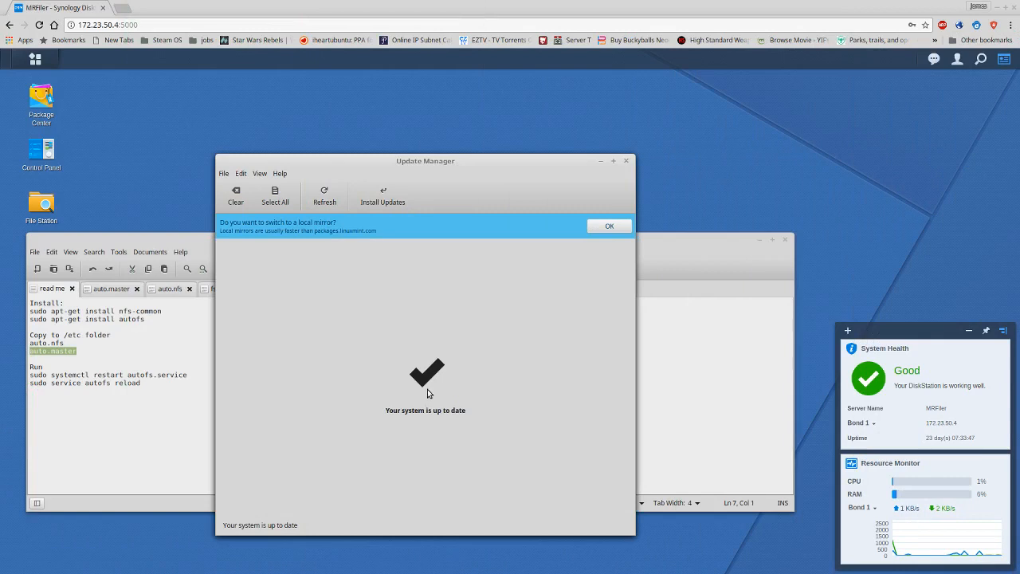
{"action": "mouse_move", "coordinate": [402, 344]}
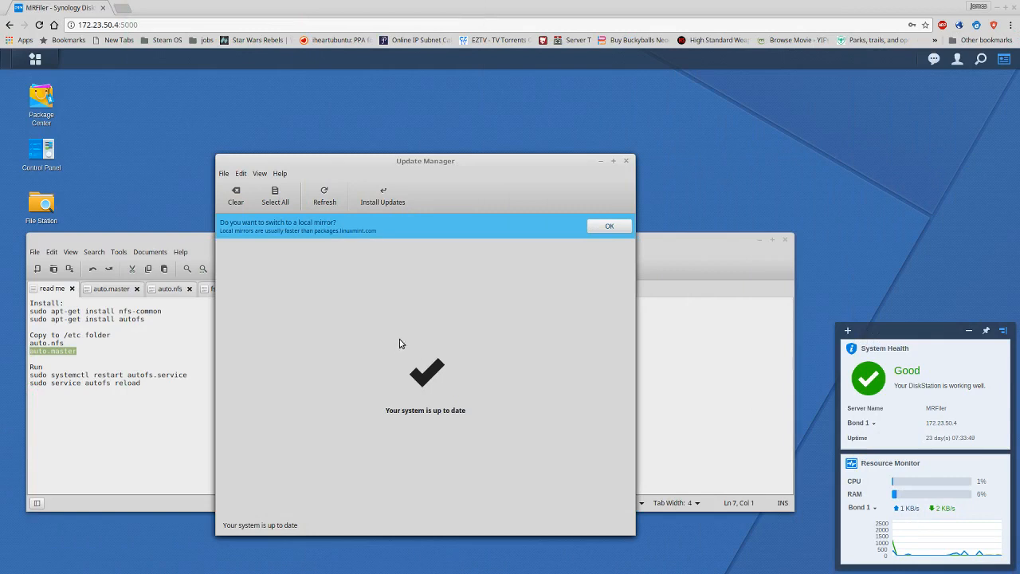
{"action": "mouse_move", "coordinate": [248, 174]}
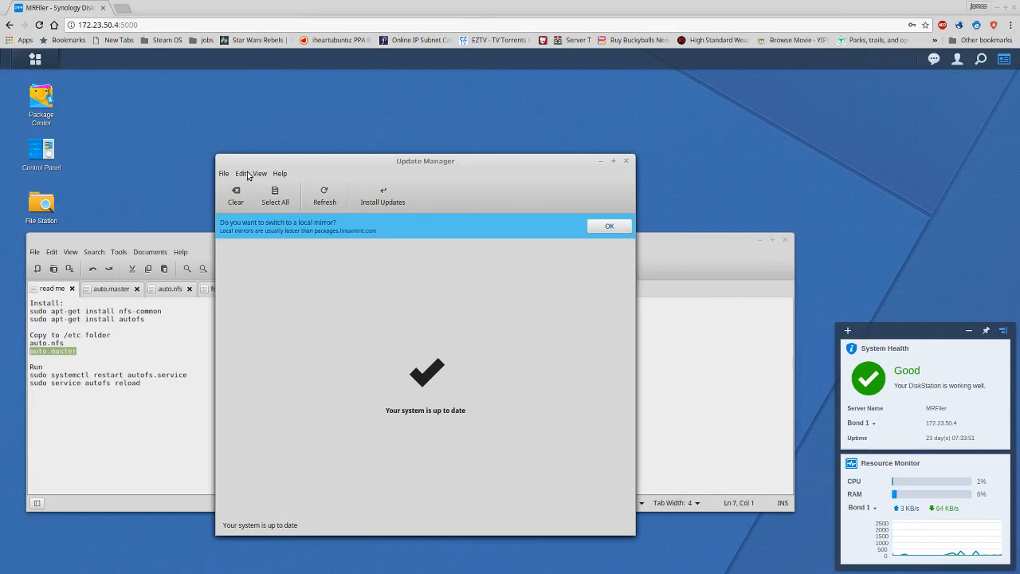
Browse Update Manager's View and Edit menus and open its update Preferences.
{"action": "left_click", "coordinate": [239, 172]}
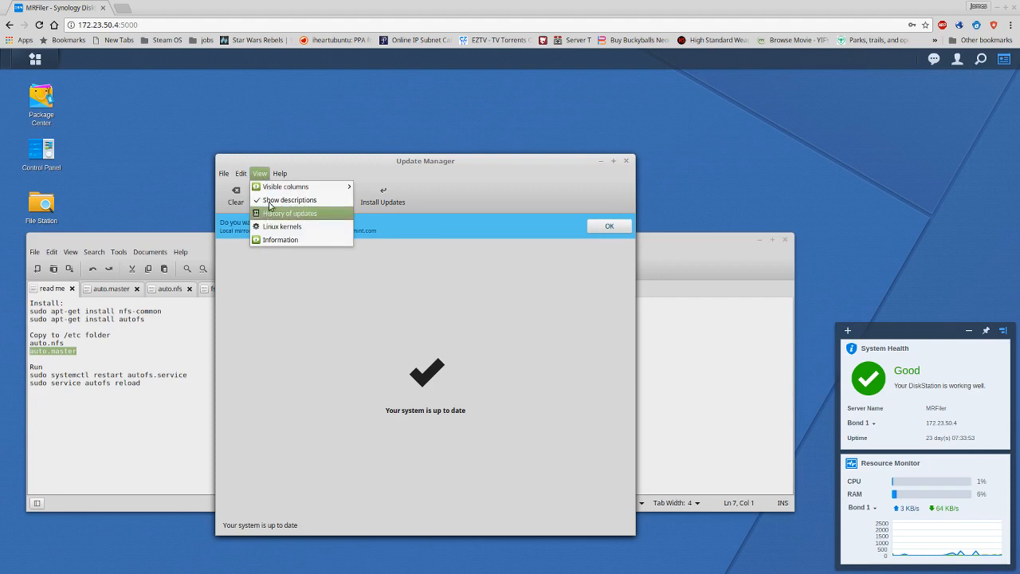
{"action": "left_click", "coordinate": [241, 173]}
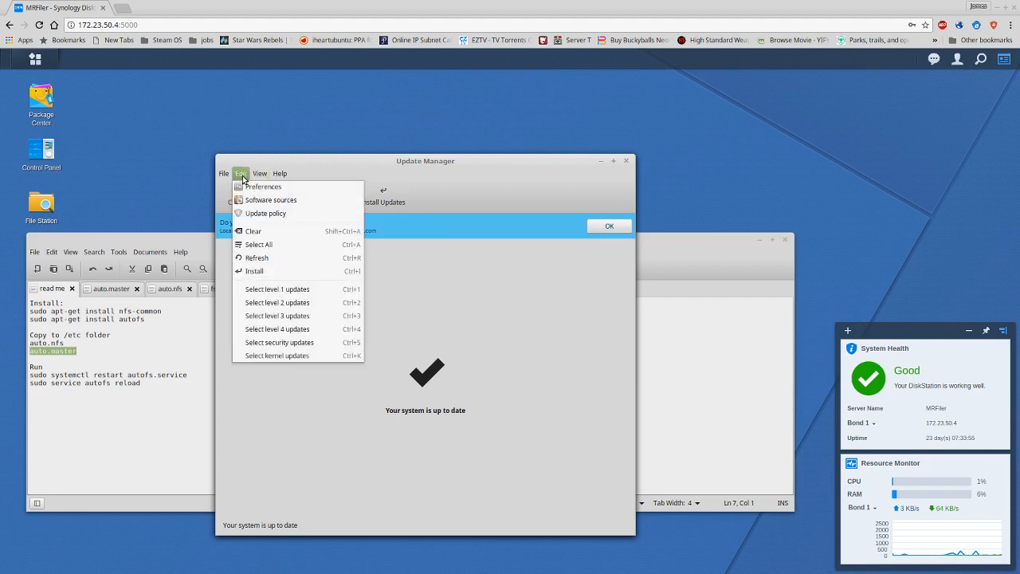
{"action": "left_click", "coordinate": [263, 187]}
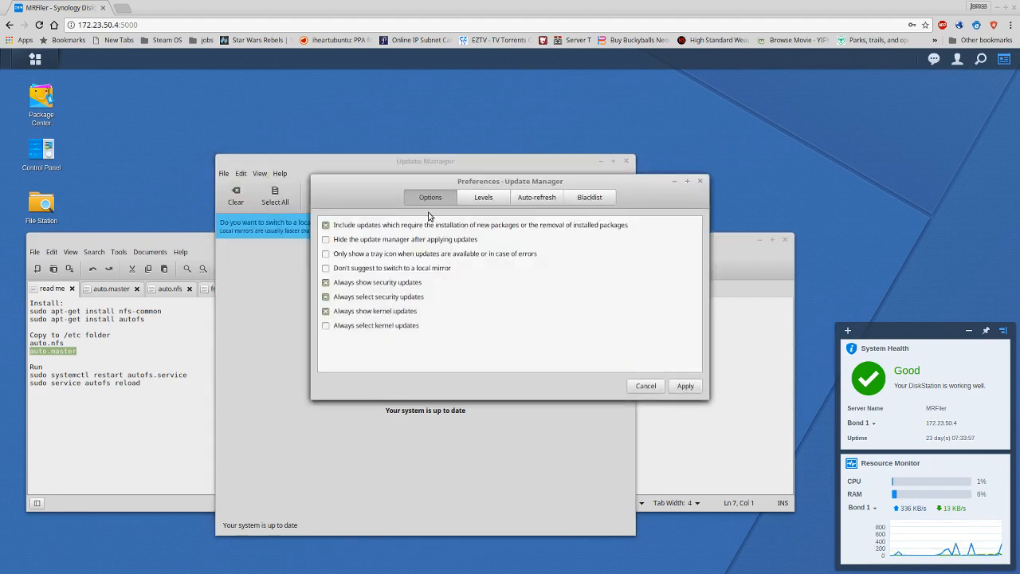
{"action": "mouse_move", "coordinate": [483, 198]}
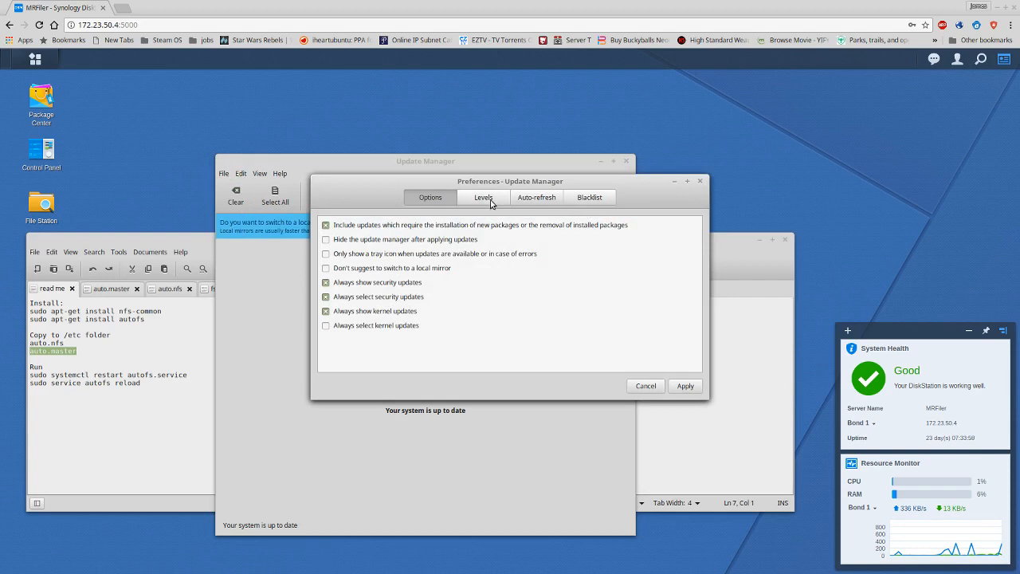
Show the Levels tab listing update impact levels 1 to 5.
{"action": "left_click", "coordinate": [485, 197]}
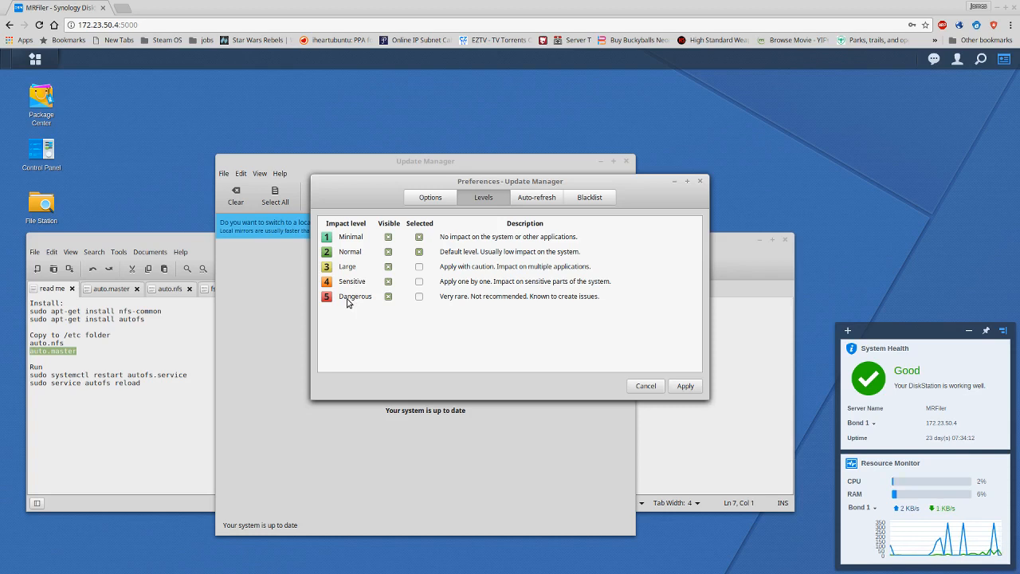
{"action": "mouse_move", "coordinate": [422, 333]}
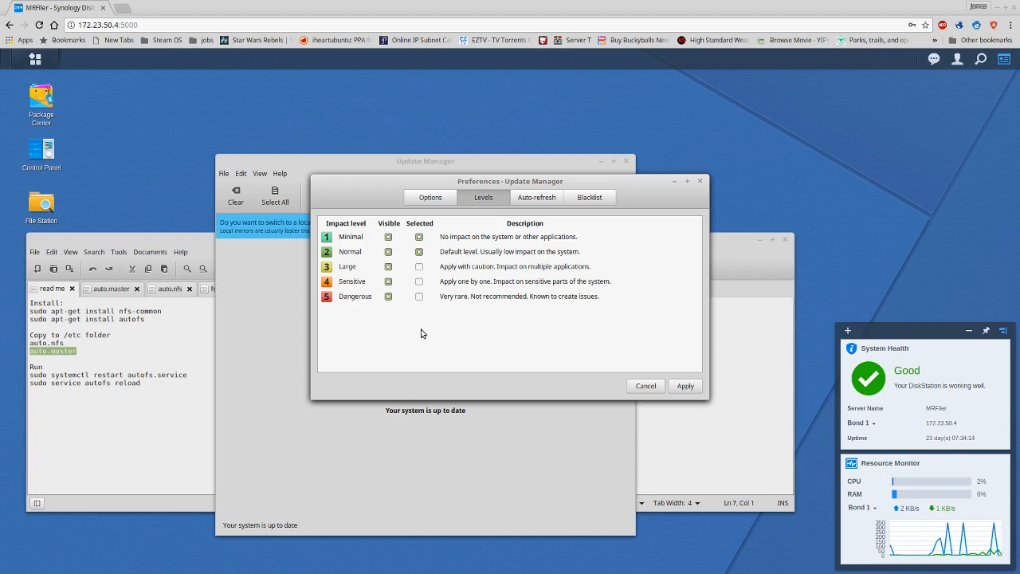
{"action": "mouse_move", "coordinate": [437, 327]}
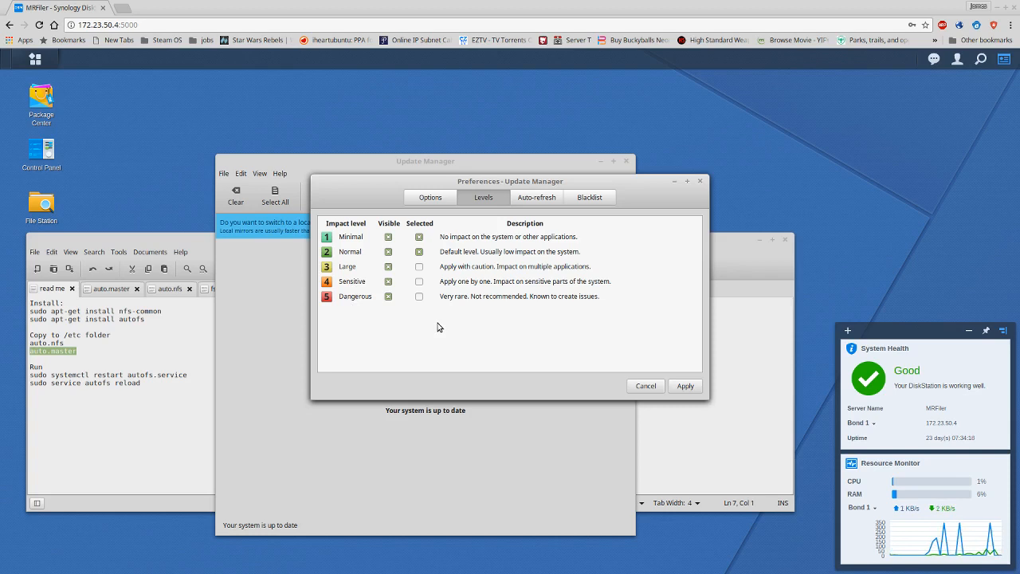
{"action": "mouse_move", "coordinate": [351, 304]}
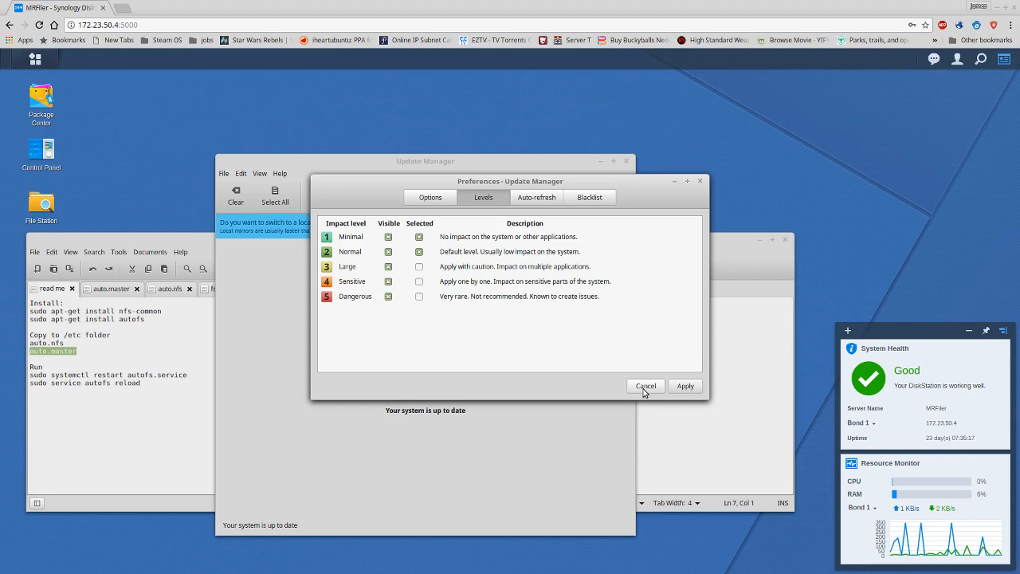
Cancel the preferences and highlight the auto.master line in the xed read-me notes.
{"action": "left_click", "coordinate": [643, 386]}
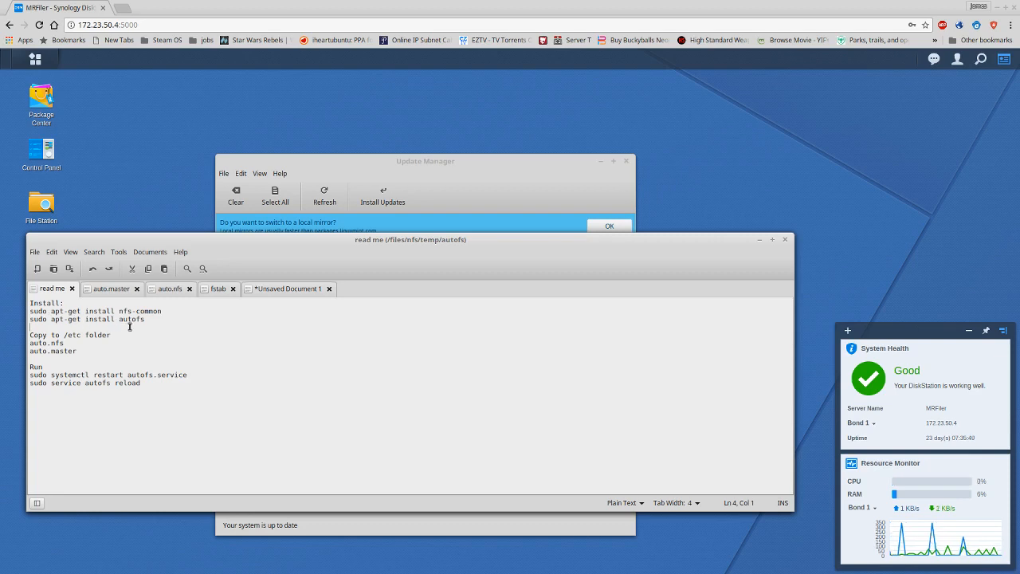
{"action": "double_click", "coordinate": [63, 350]}
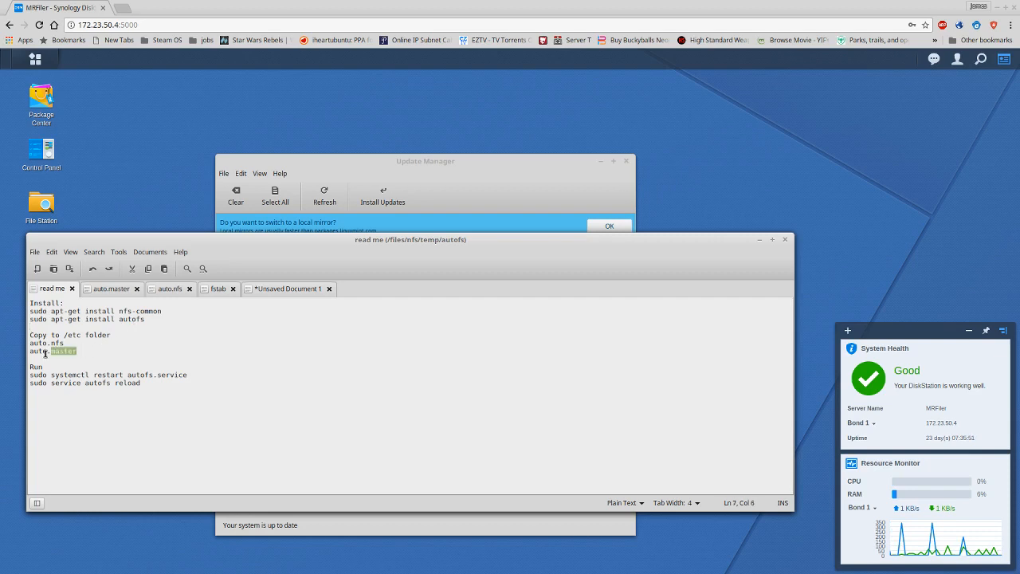
{"action": "double_click", "coordinate": [46, 350]}
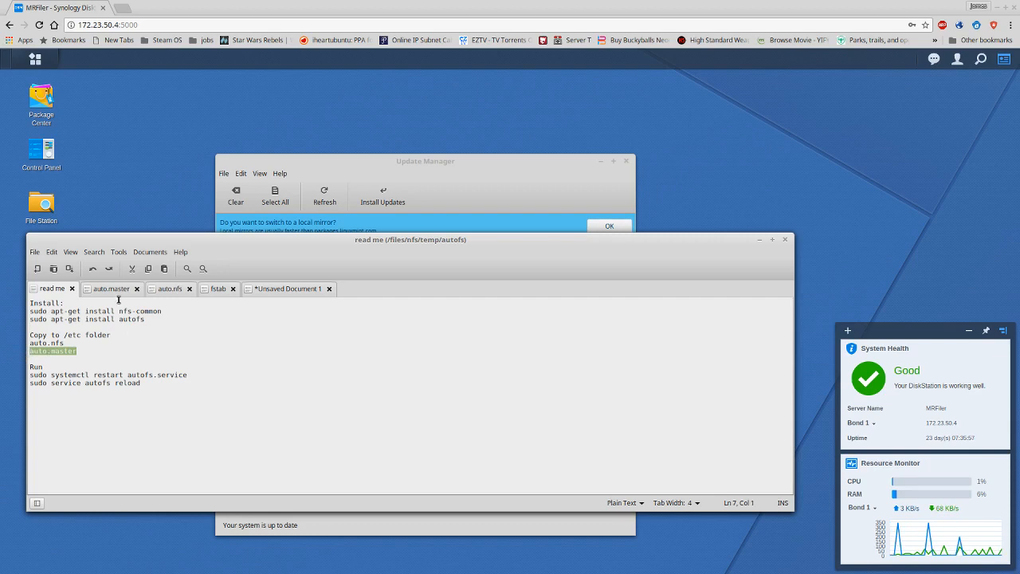
{"action": "mouse_move", "coordinate": [112, 289]}
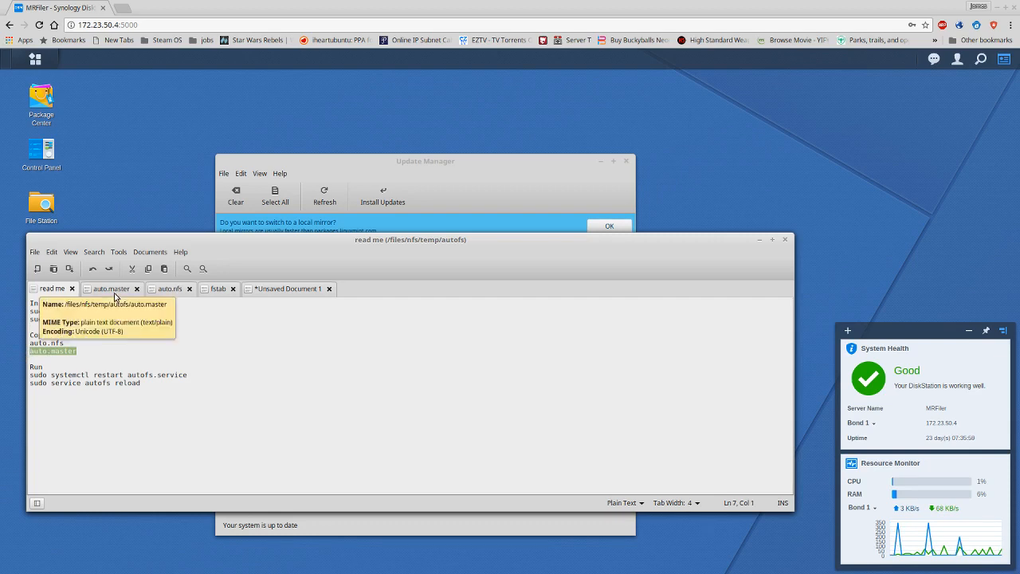
View auto.master's final entry mapping /files/nfs to /etc/auto.nfs with --ghost.
{"action": "left_click", "coordinate": [108, 287]}
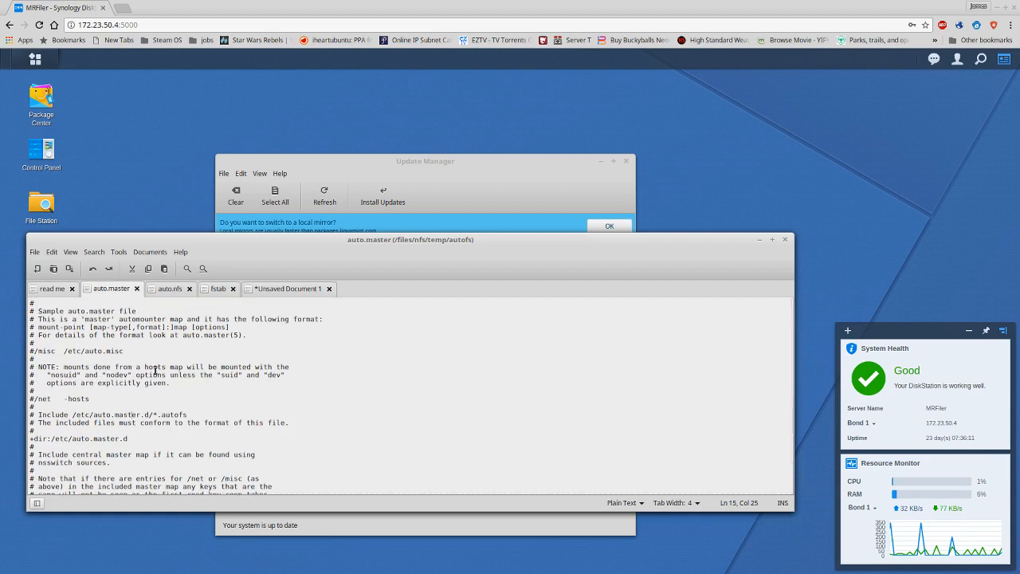
{"action": "scroll", "scroll_direction": "down", "scroll_amount": 3}
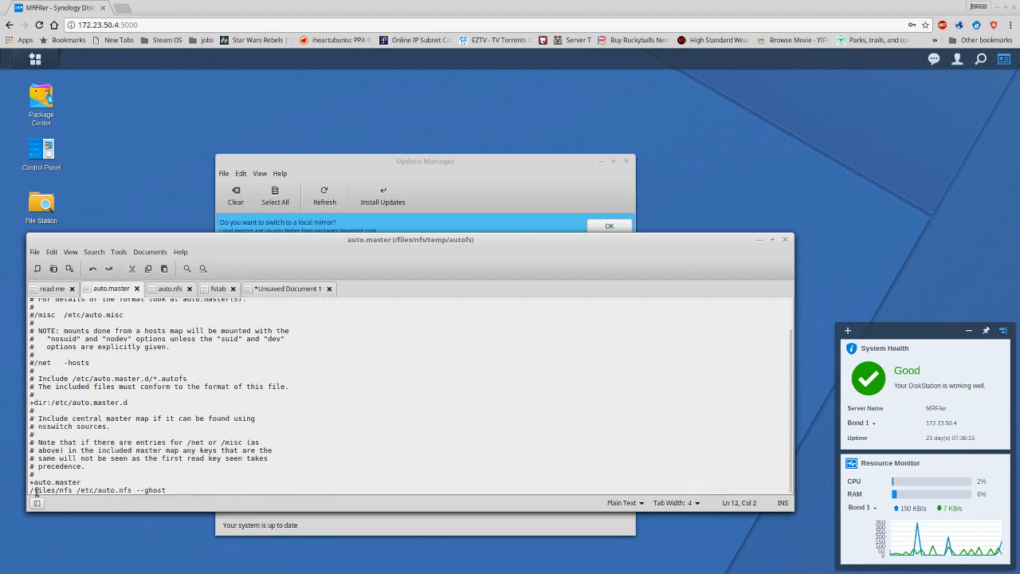
{"action": "mouse_move", "coordinate": [158, 486]}
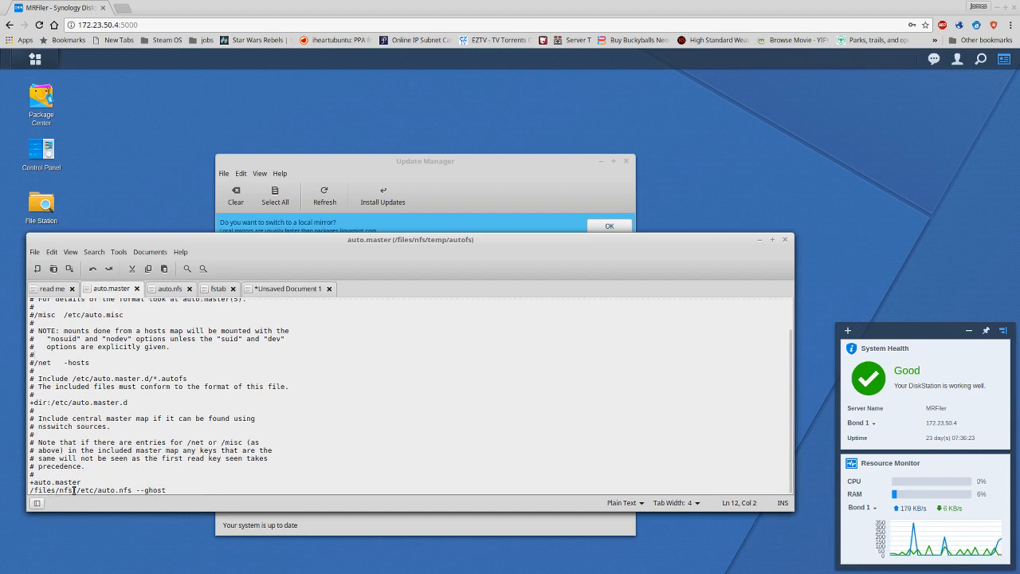
{"action": "double_click", "coordinate": [51, 491]}
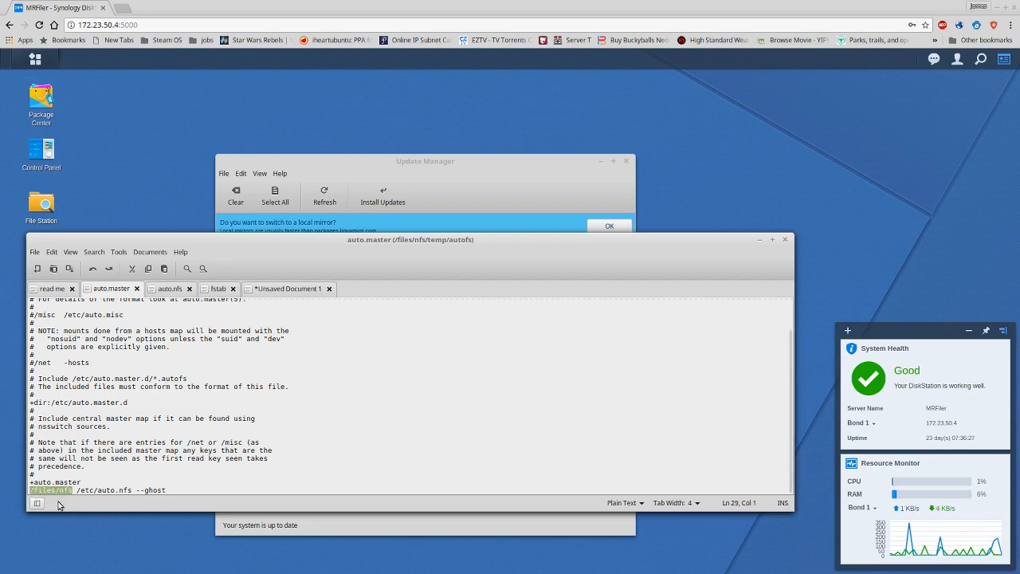
{"action": "mouse_move", "coordinate": [54, 501]}
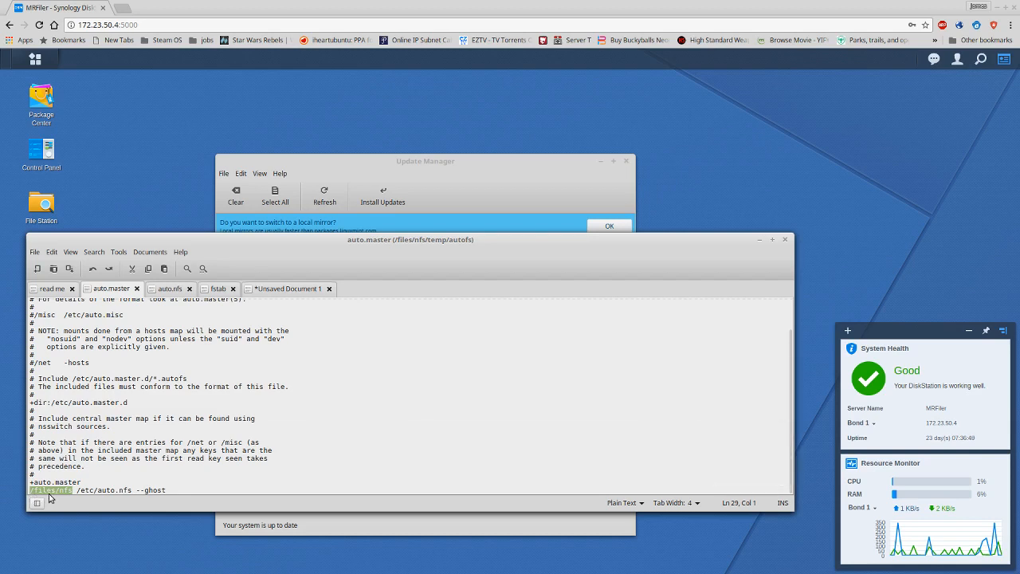
{"action": "mouse_move", "coordinate": [70, 500]}
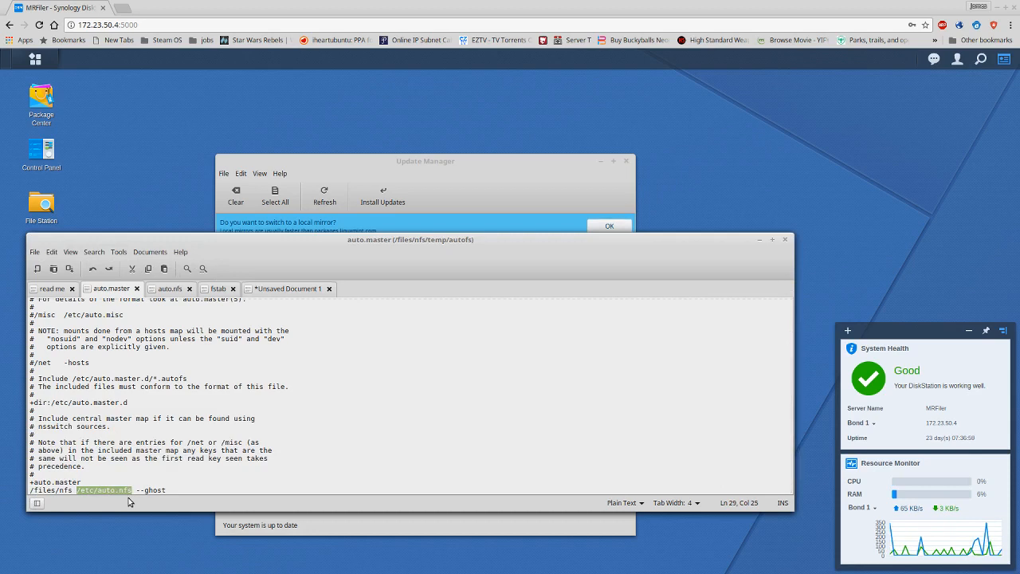
{"action": "mouse_move", "coordinate": [77, 500]}
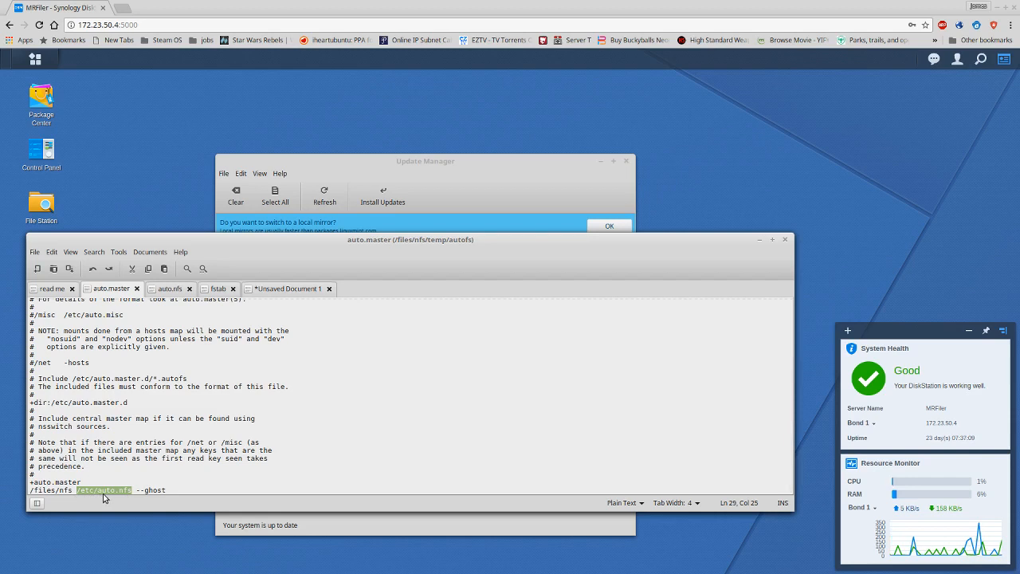
{"action": "mouse_move", "coordinate": [126, 497]}
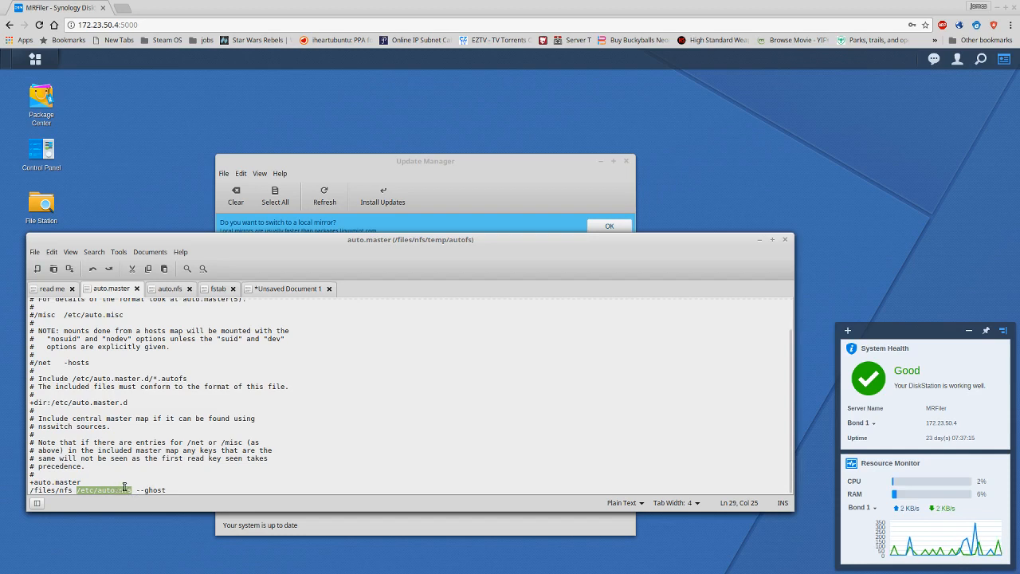
{"action": "mouse_move", "coordinate": [96, 485]}
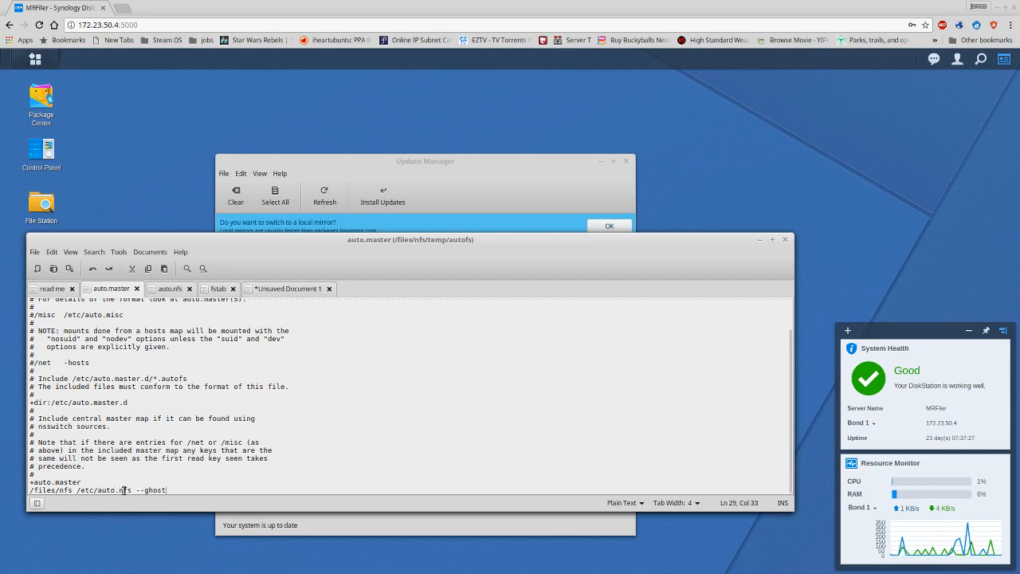
{"action": "double_click", "coordinate": [152, 490]}
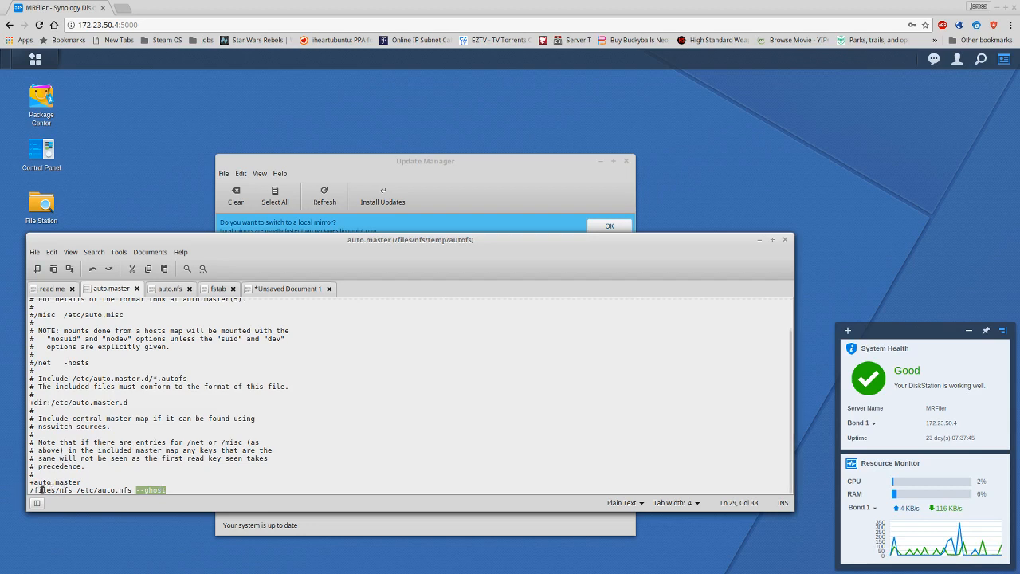
{"action": "mouse_move", "coordinate": [54, 501]}
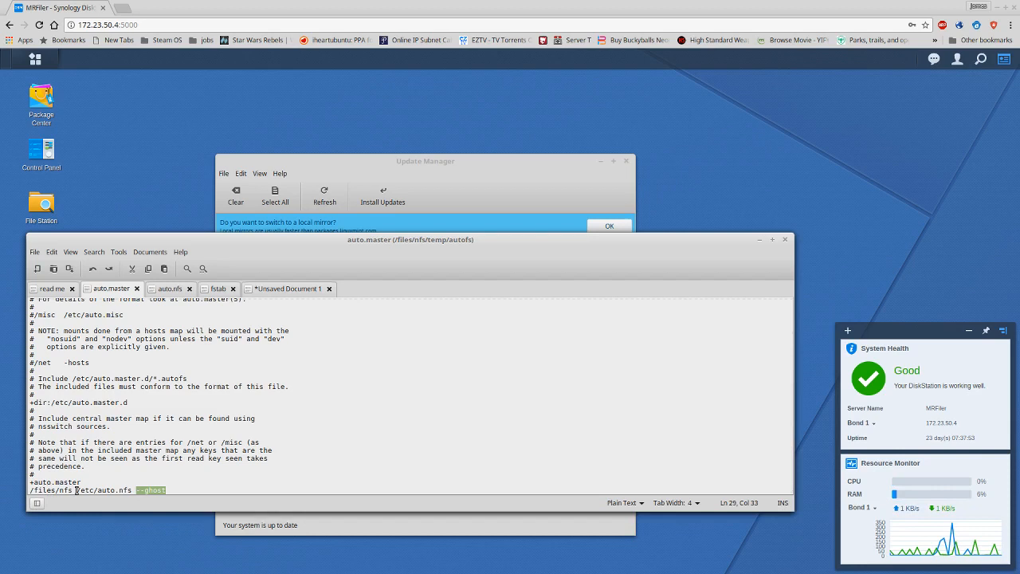
{"action": "mouse_move", "coordinate": [193, 483]}
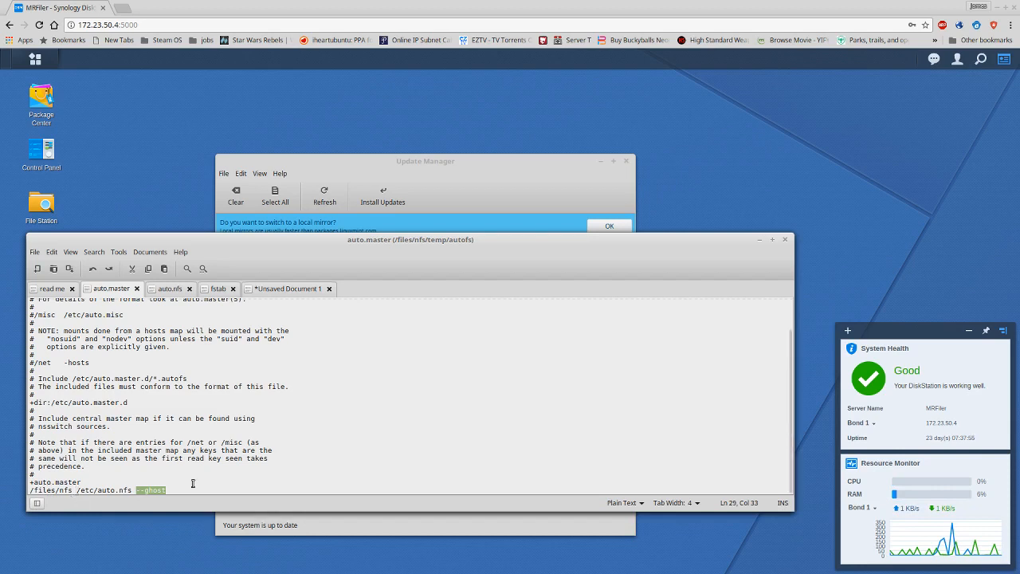
{"action": "mouse_move", "coordinate": [96, 310]}
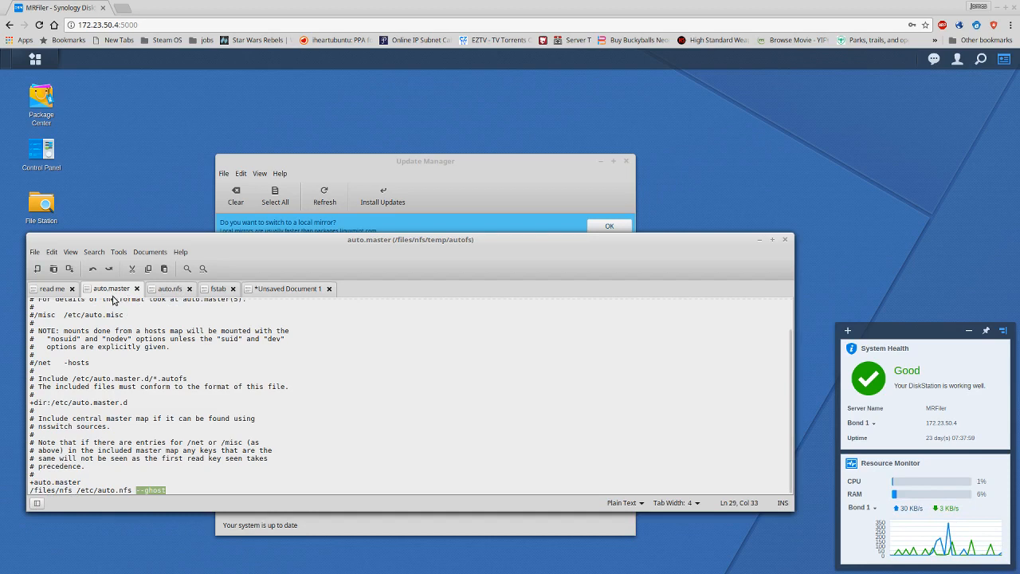
{"action": "mouse_move", "coordinate": [159, 309]}
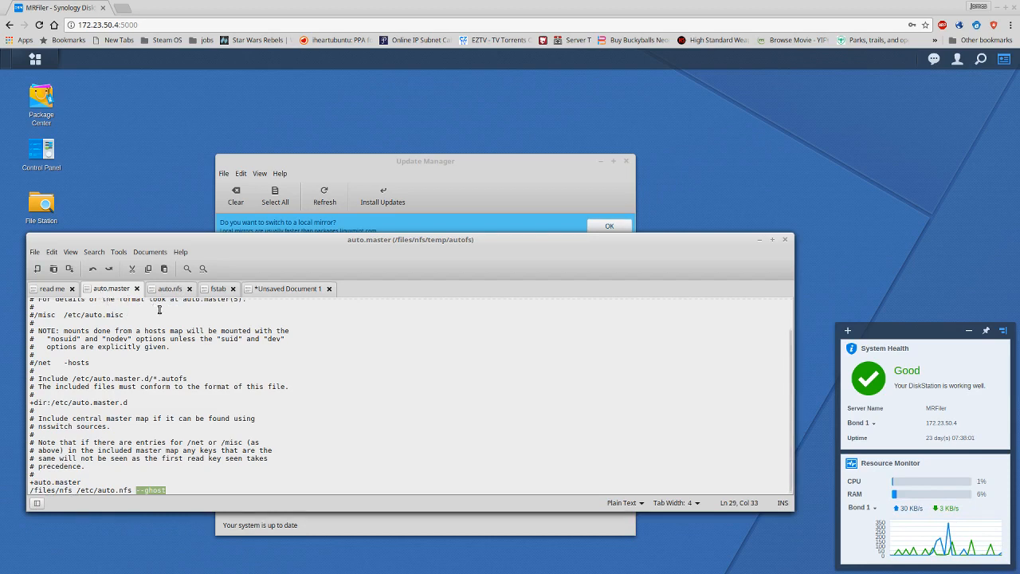
{"action": "mouse_move", "coordinate": [51, 288]}
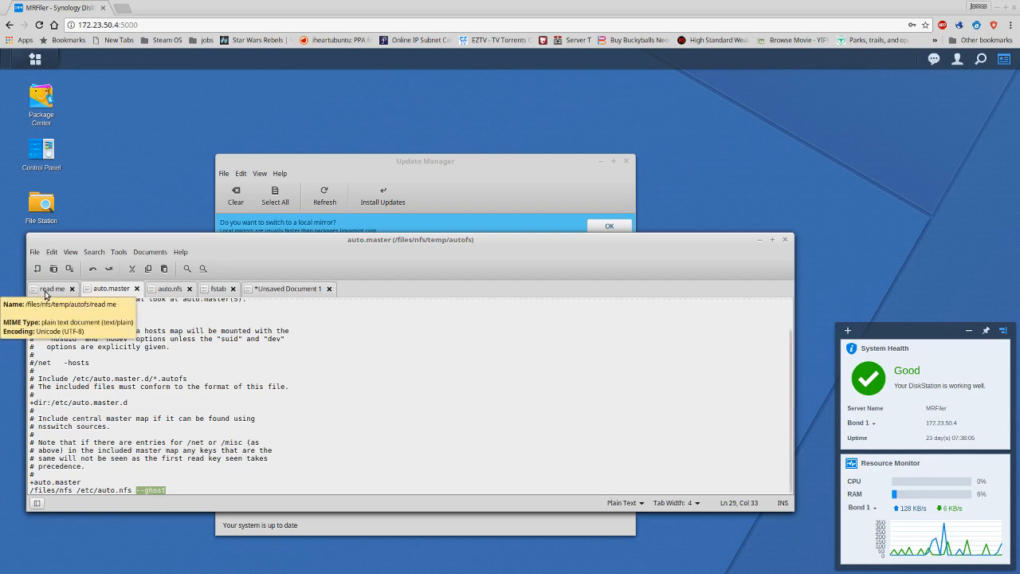
Glance at the read-me notes, then view the auto.nfs map of nfs4 shares on /volume1.
{"action": "left_click", "coordinate": [49, 286]}
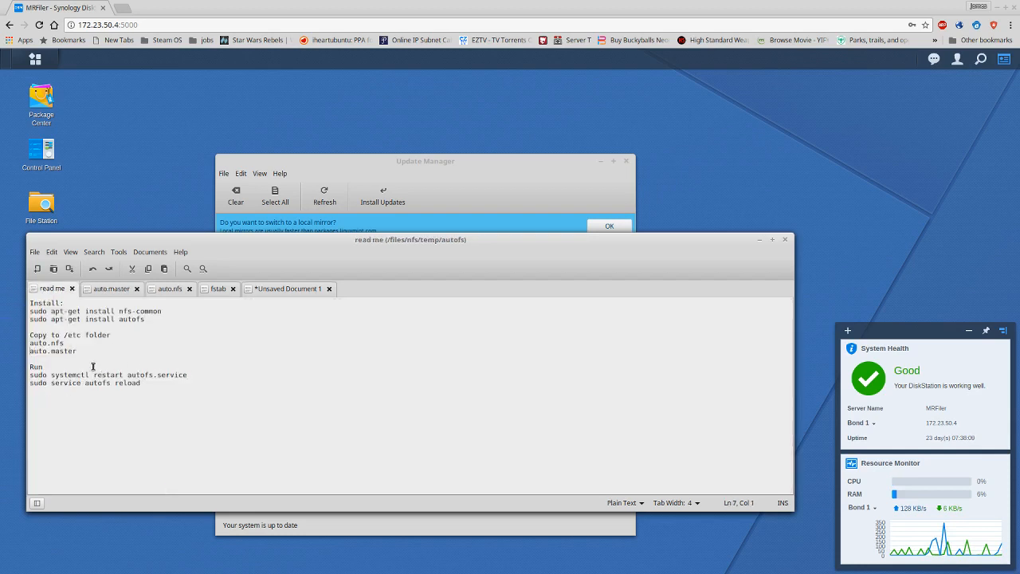
{"action": "left_click", "coordinate": [48, 365]}
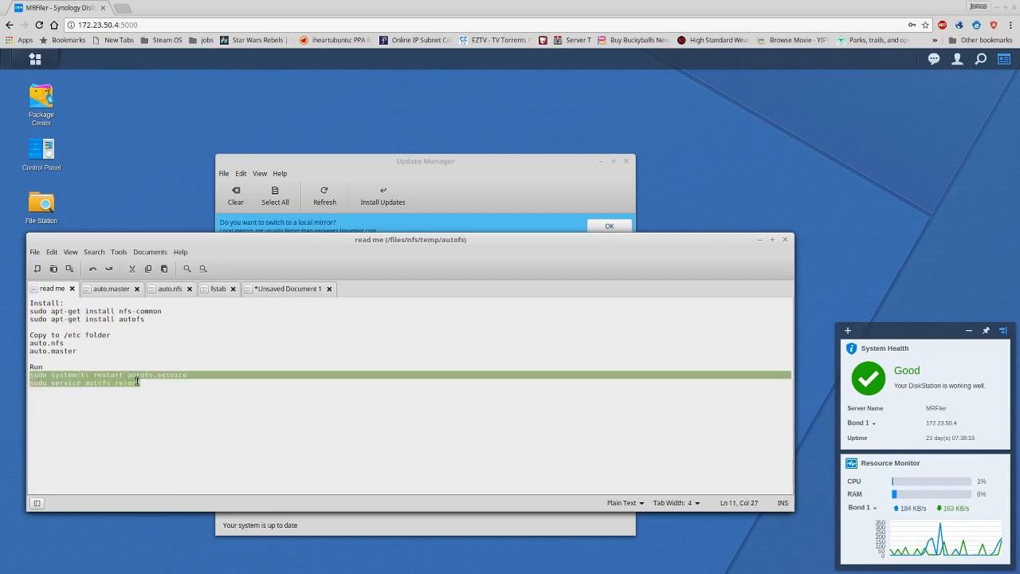
{"action": "mouse_move", "coordinate": [184, 388]}
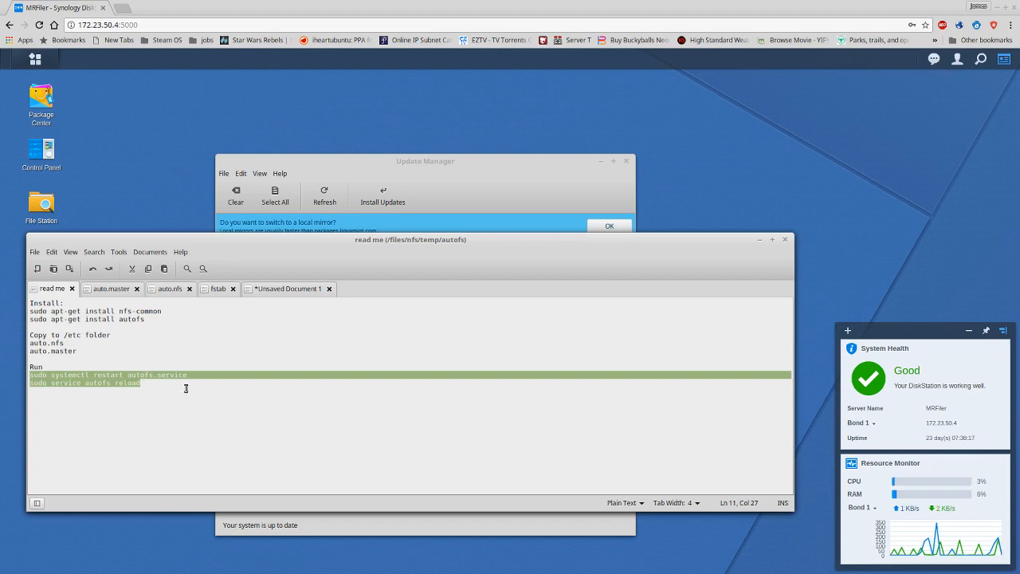
{"action": "mouse_move", "coordinate": [143, 367]}
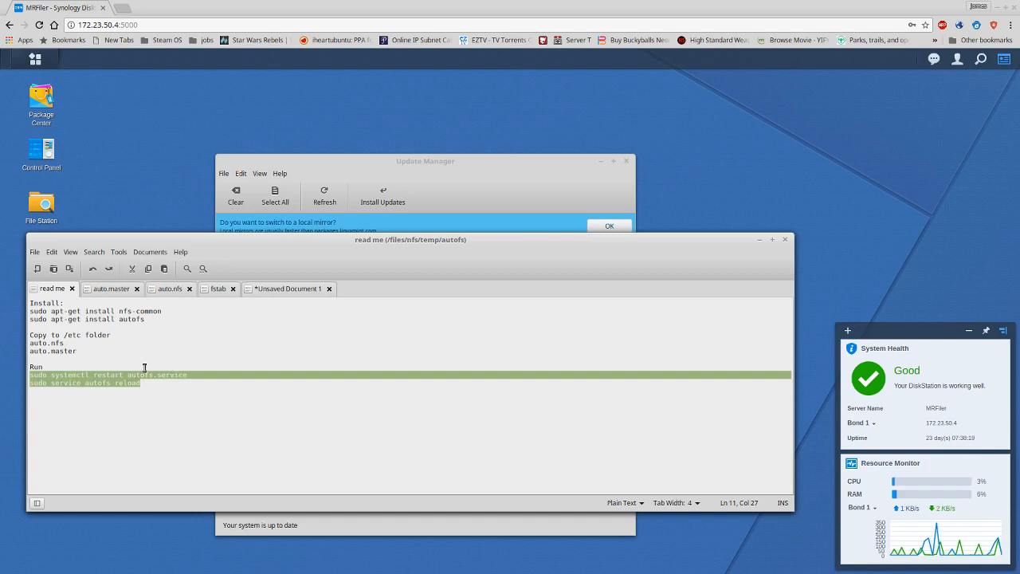
{"action": "left_click", "coordinate": [167, 286]}
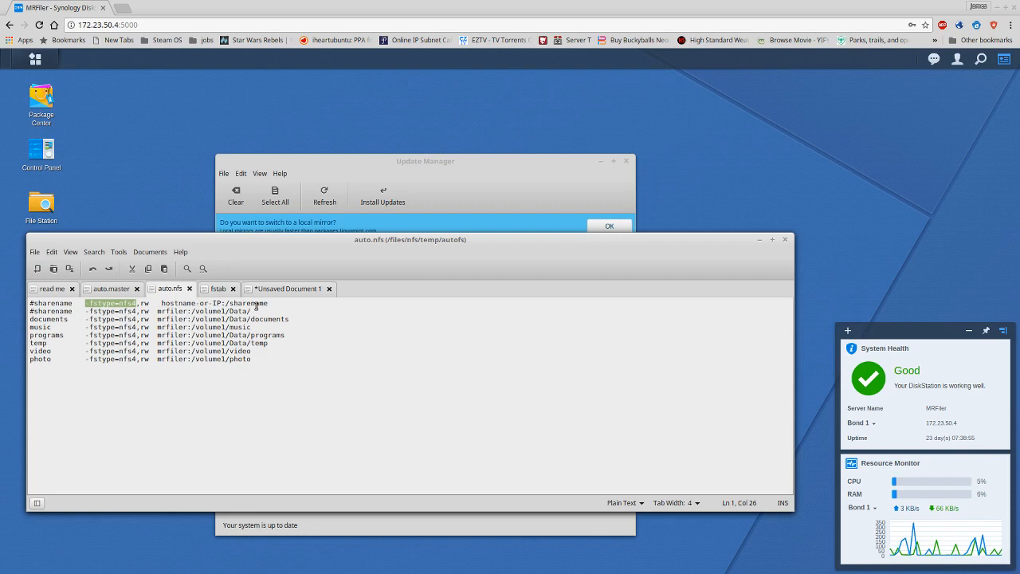
{"action": "mouse_move", "coordinate": [76, 325]}
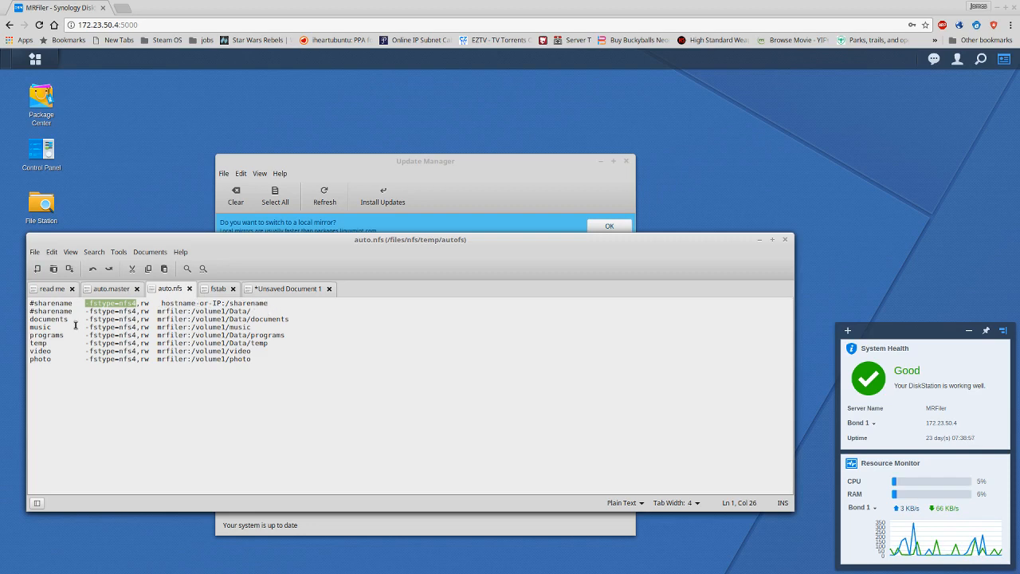
{"action": "mouse_move", "coordinate": [28, 316]}
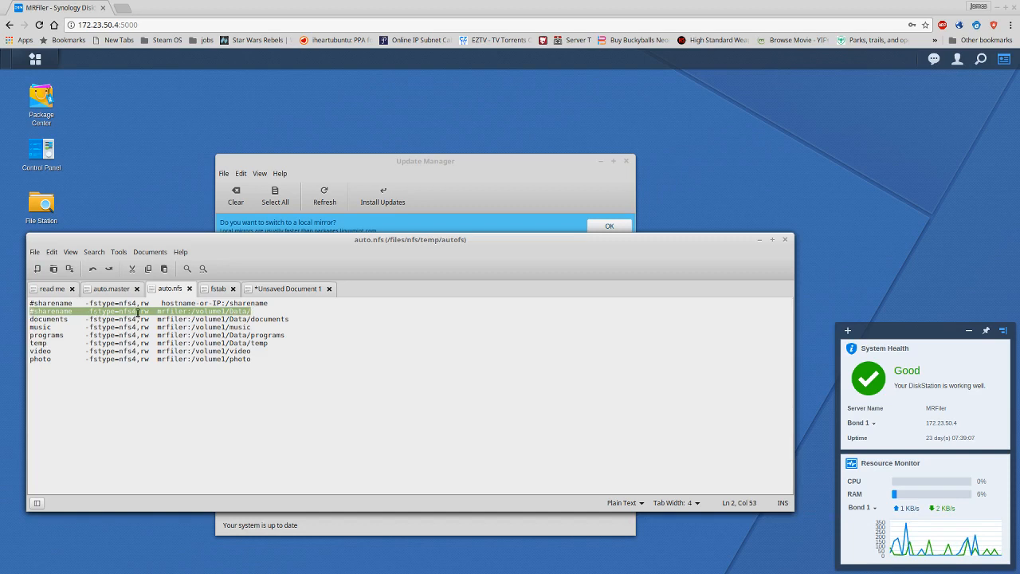
{"action": "left_click", "coordinate": [159, 311]}
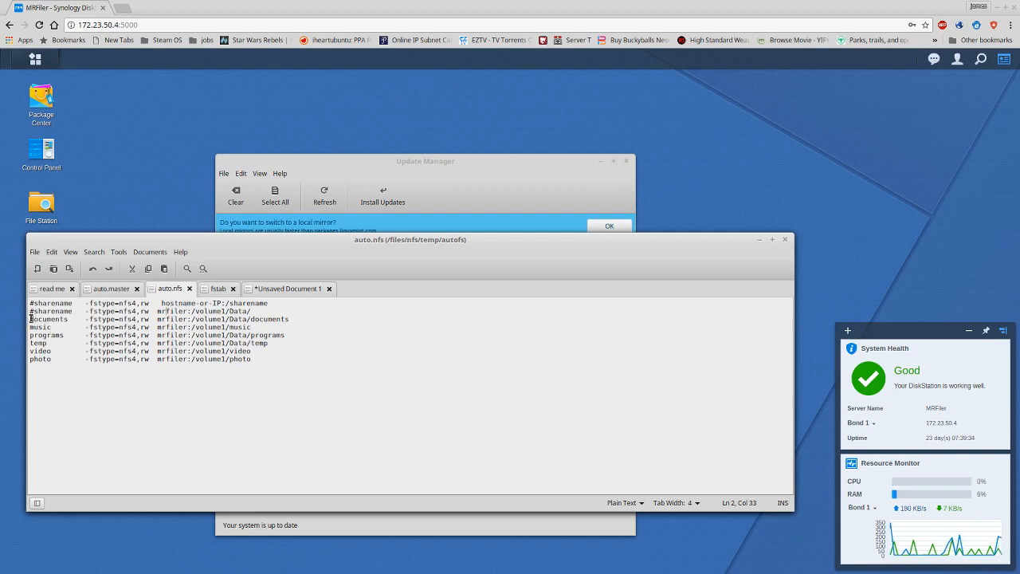
{"action": "left_click_drag", "start_coordinate": [29, 319], "coordinate": [267, 360]}
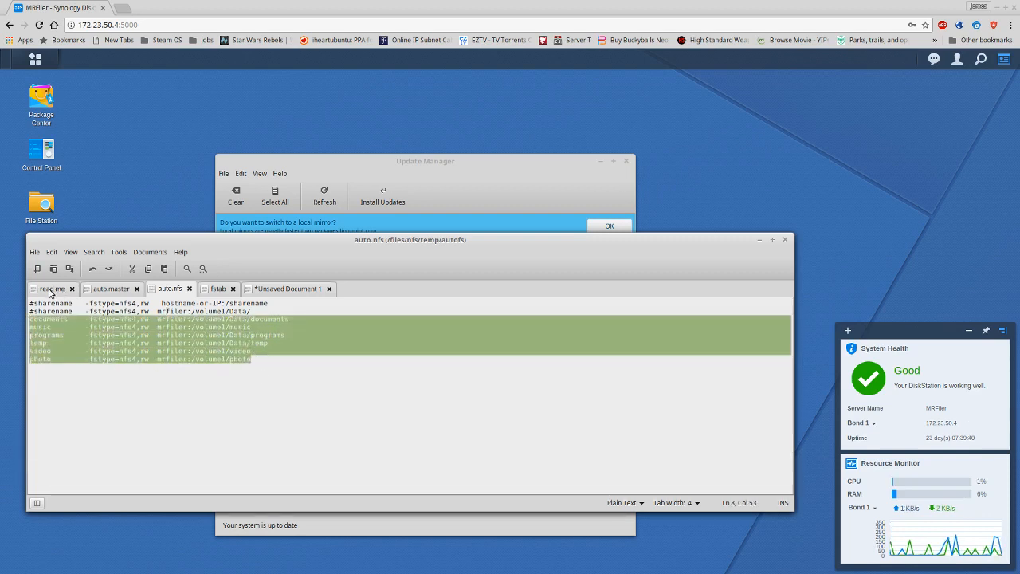
{"action": "left_click", "coordinate": [51, 287]}
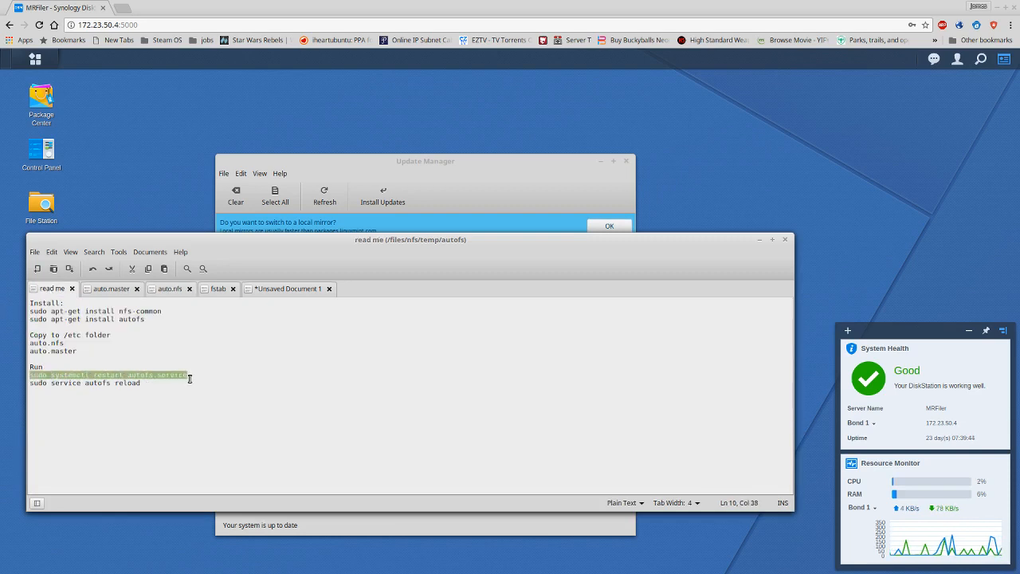
{"action": "mouse_move", "coordinate": [83, 392]}
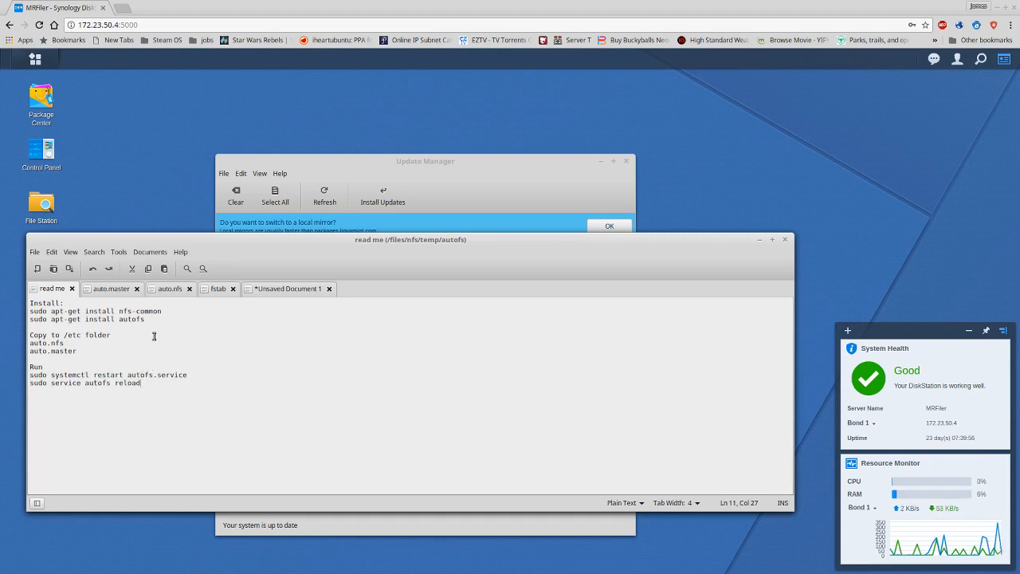
{"action": "mouse_move", "coordinate": [124, 167]}
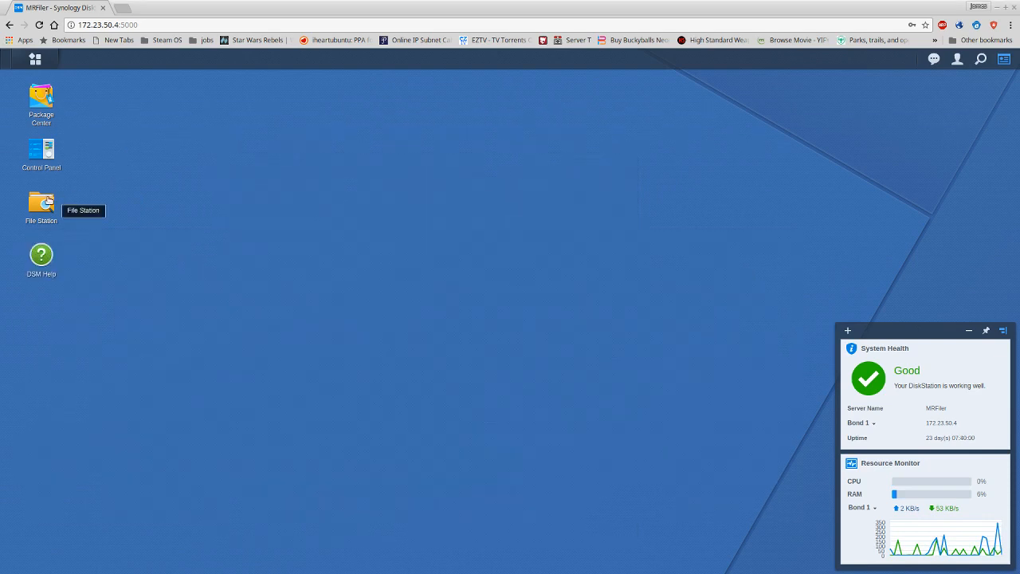
{"action": "mouse_move", "coordinate": [42, 156]}
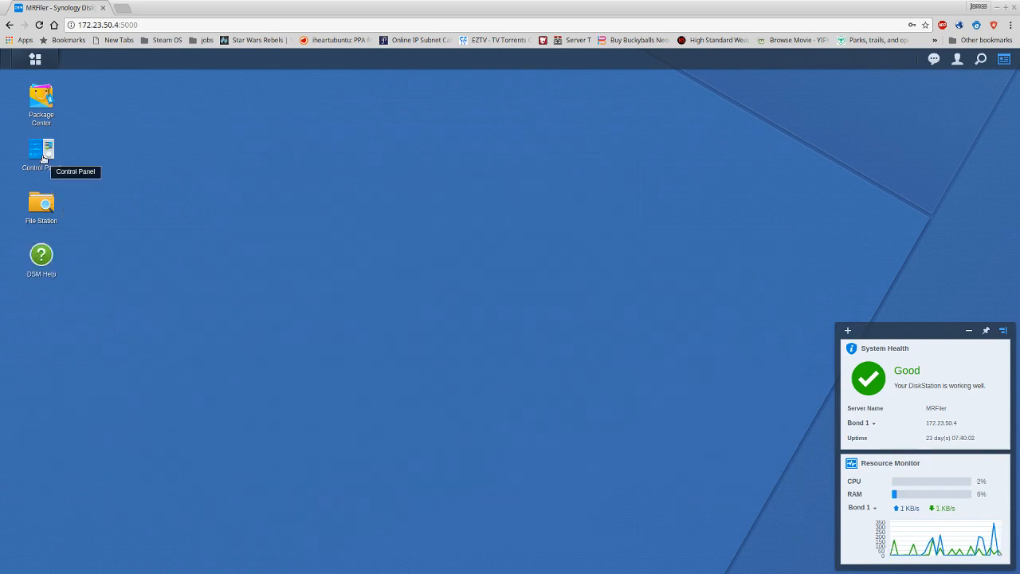
In DSM Control Panel's File Services, enable NFSv4 support under the NFS settings.
{"action": "double_click", "coordinate": [41, 151]}
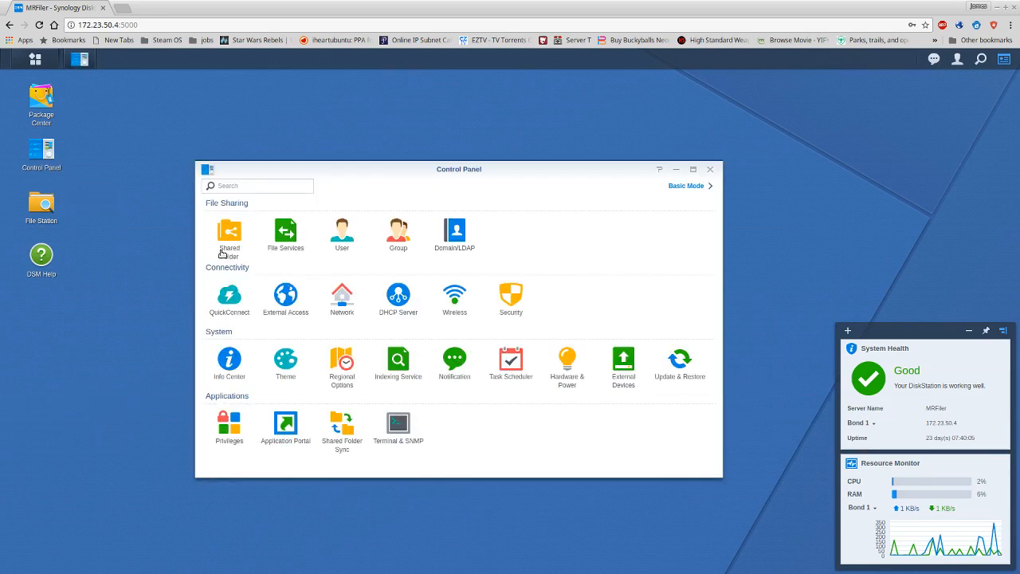
{"action": "mouse_move", "coordinate": [220, 269]}
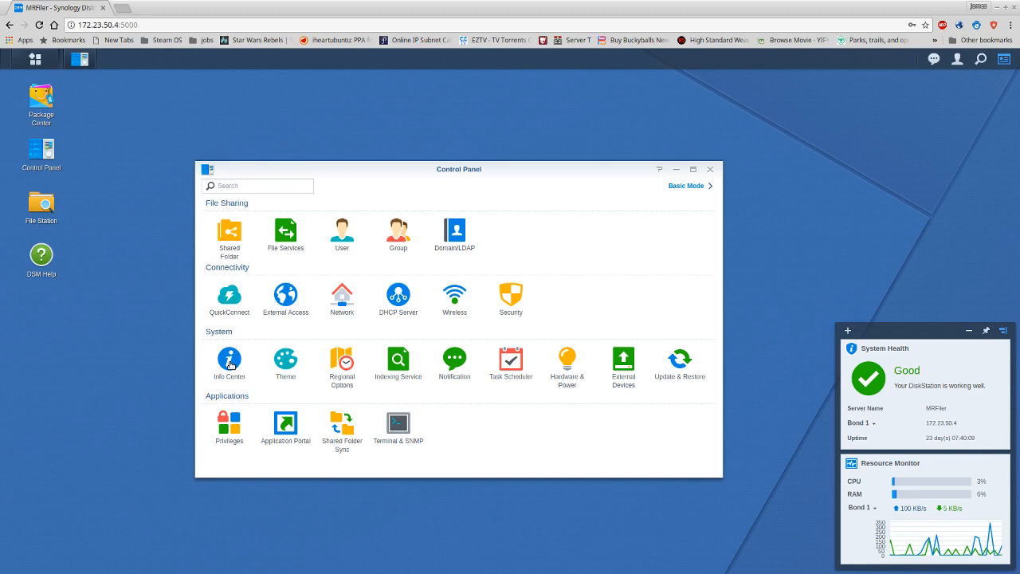
{"action": "left_click", "coordinate": [230, 359]}
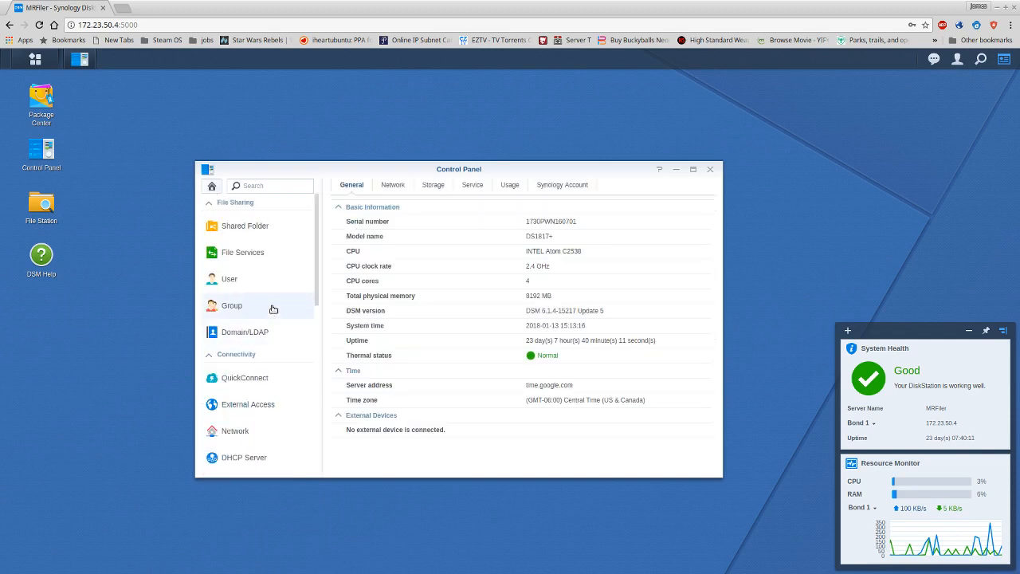
{"action": "left_click", "coordinate": [243, 252]}
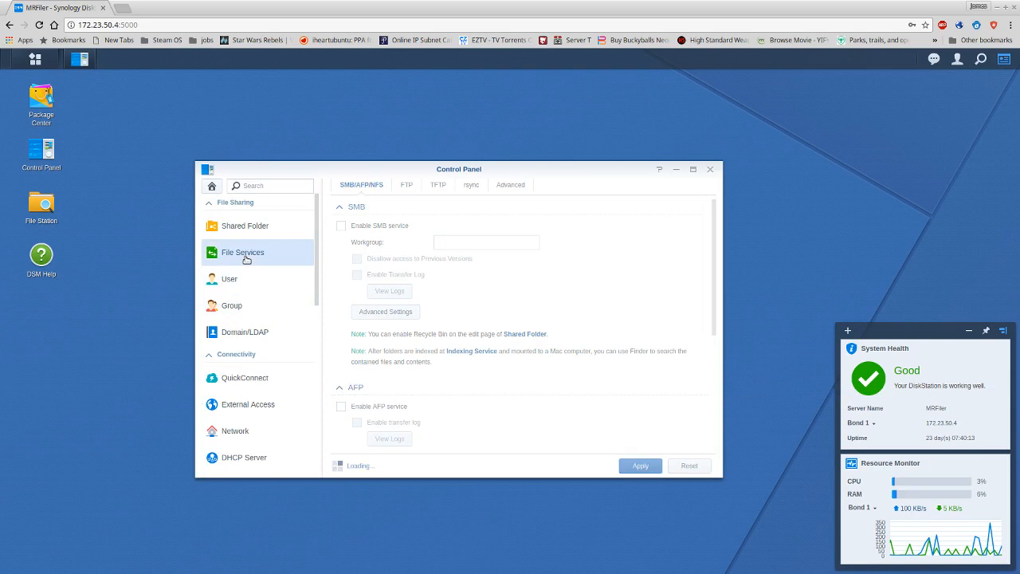
{"action": "left_click", "coordinate": [341, 227]}
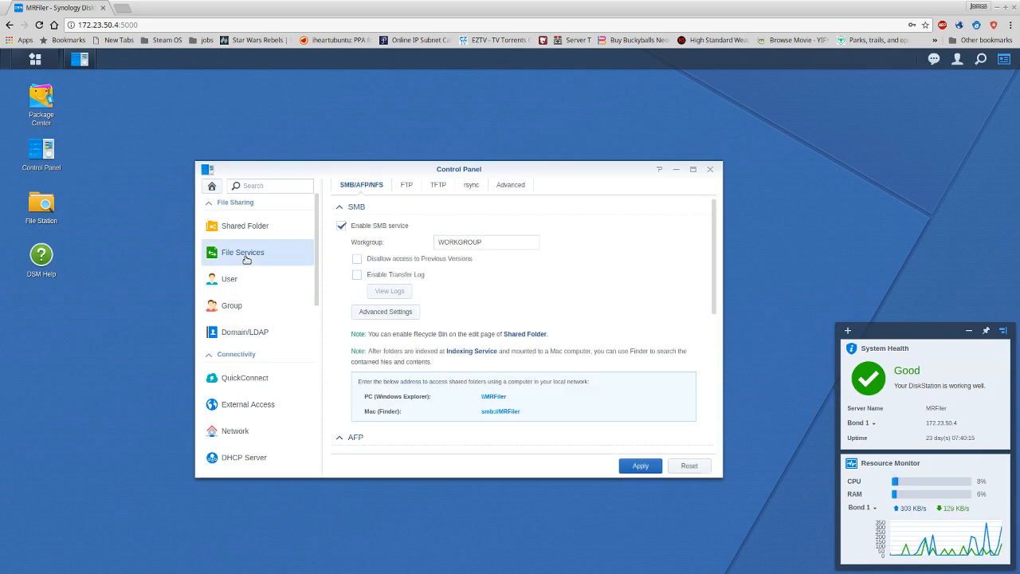
{"action": "scroll", "scroll_direction": "down", "scroll_amount": 3}
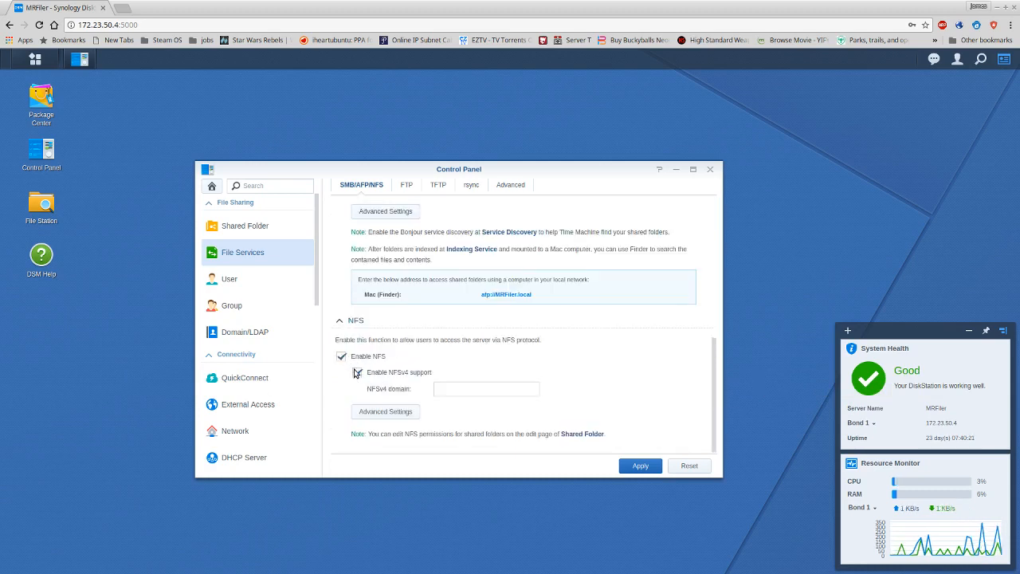
{"action": "left_click", "coordinate": [341, 357]}
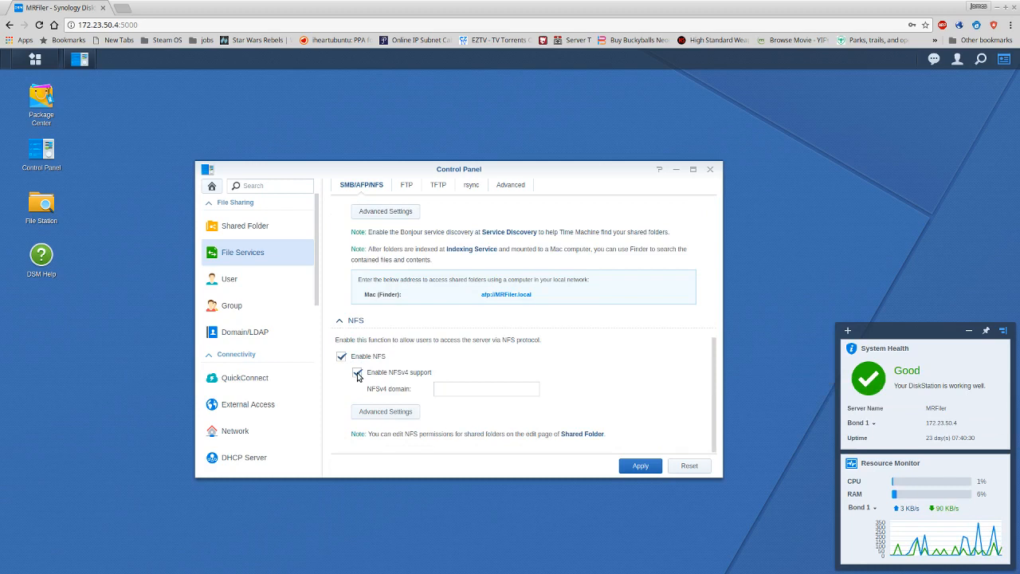
{"action": "left_click", "coordinate": [357, 373]}
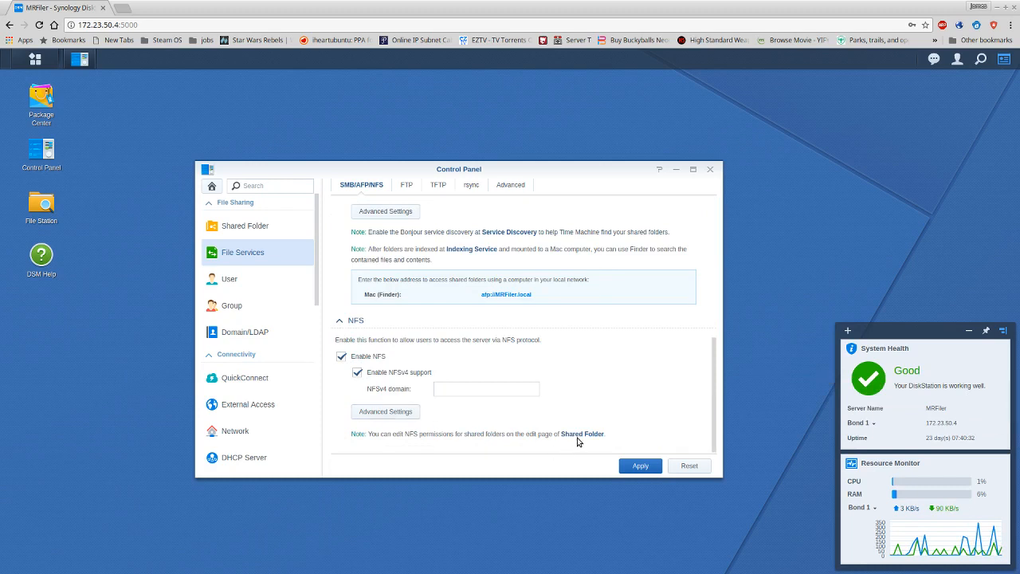
{"action": "mouse_move", "coordinate": [338, 306]}
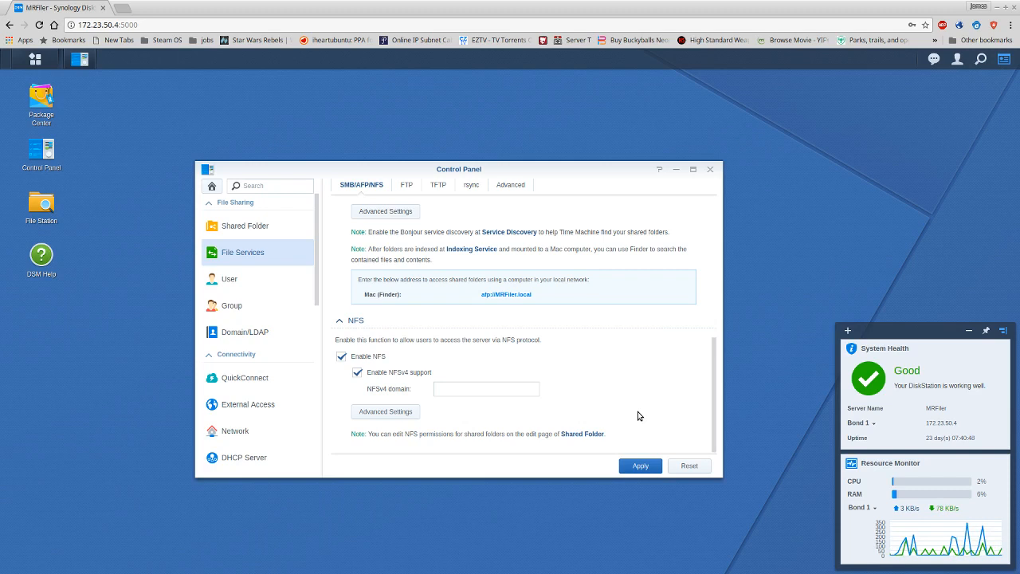
{"action": "mouse_move", "coordinate": [558, 360]}
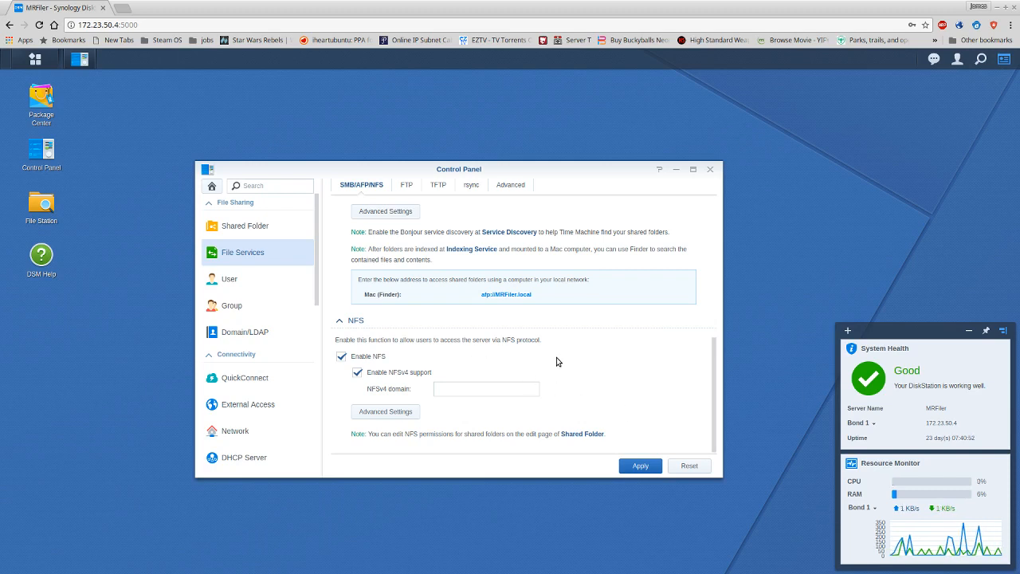
Show the Shared Folder list with Data, music, photo, Plex and video.
{"action": "left_click", "coordinate": [245, 226]}
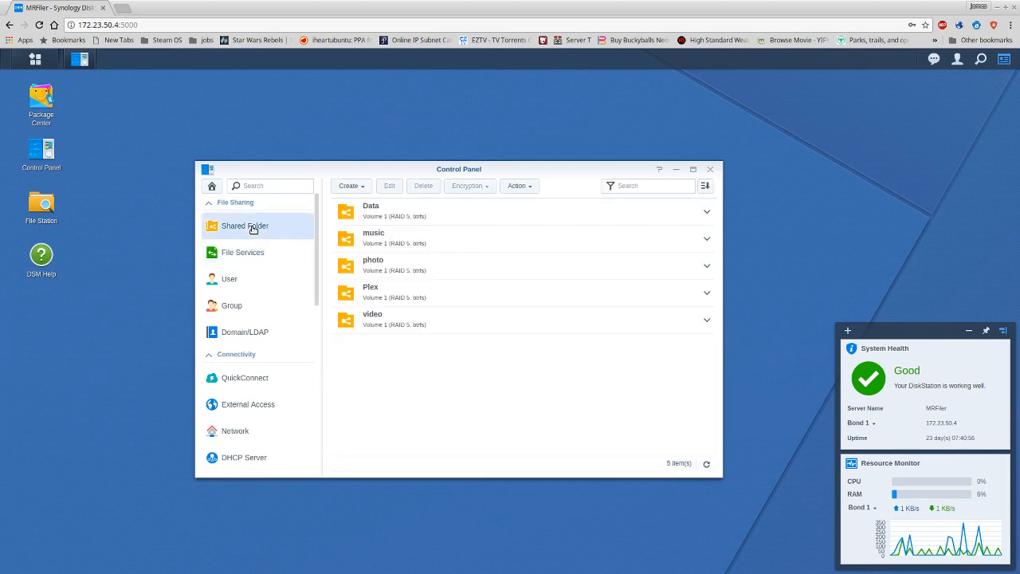
Edit the Data shared folder and view its NFS Permissions rules for linux-desktop and an IP client.
{"action": "right_click", "coordinate": [379, 211]}
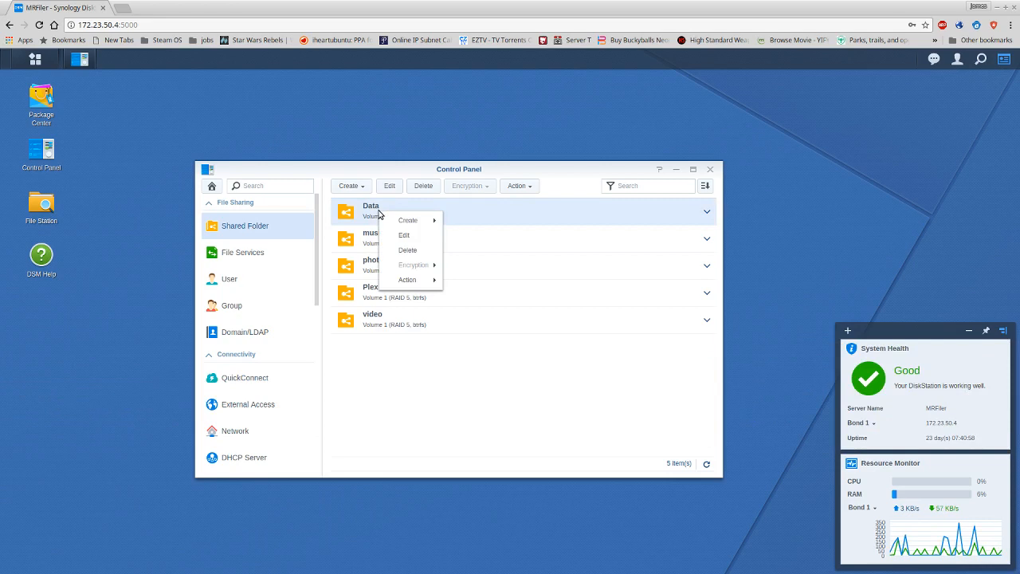
{"action": "left_click", "coordinate": [403, 235]}
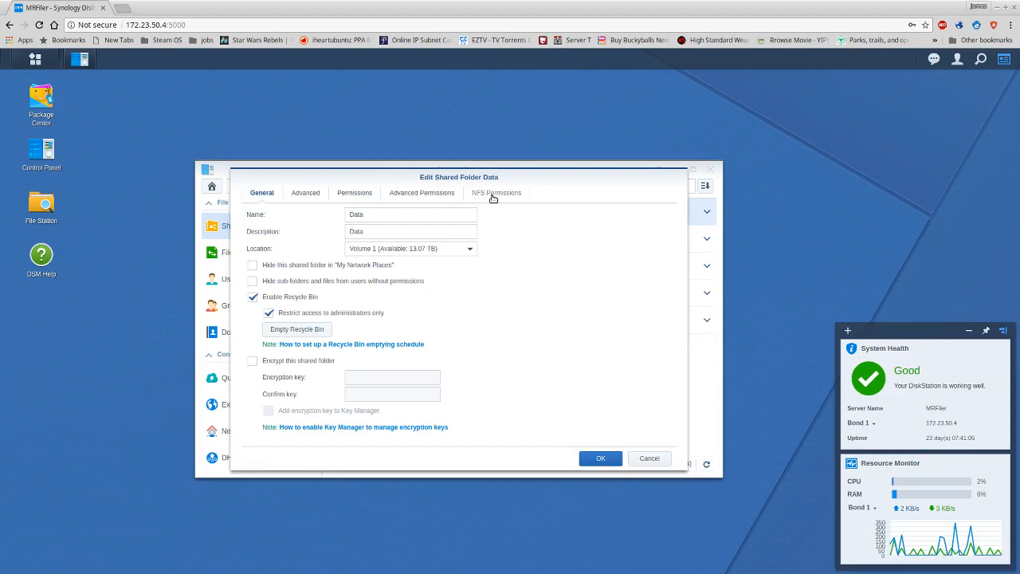
{"action": "left_click", "coordinate": [497, 193]}
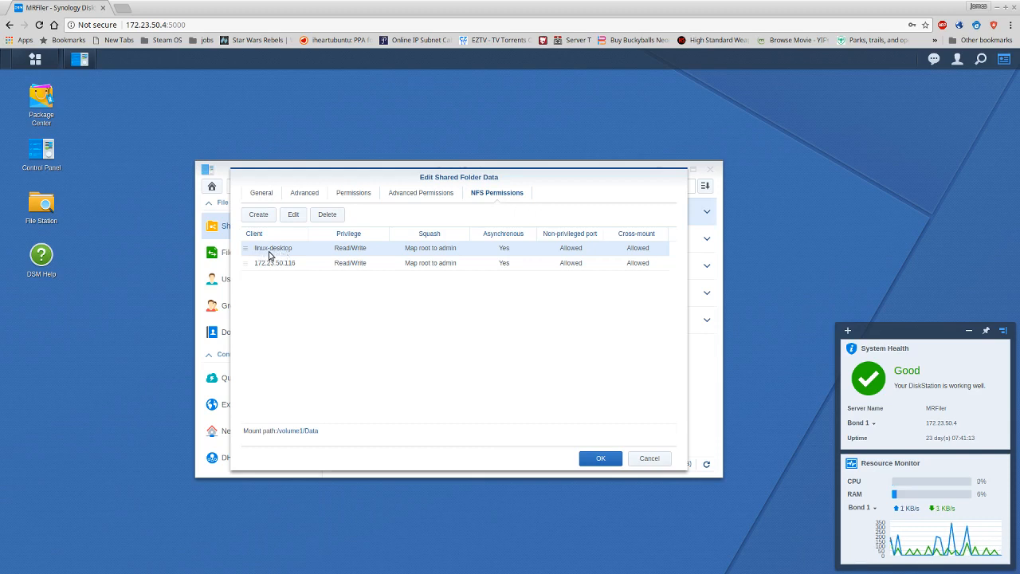
{"action": "mouse_move", "coordinate": [281, 259]}
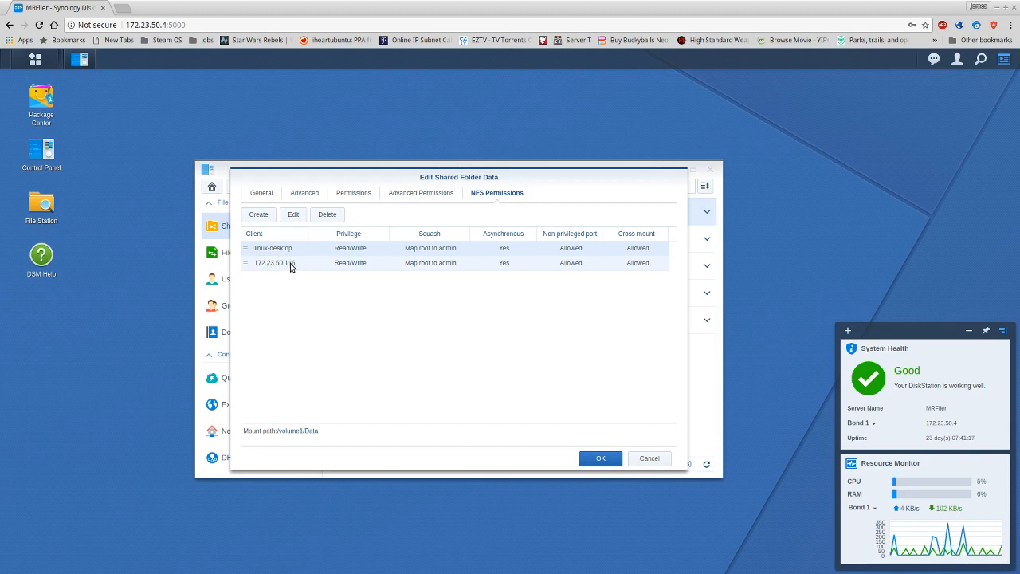
{"action": "left_click", "coordinate": [272, 249]}
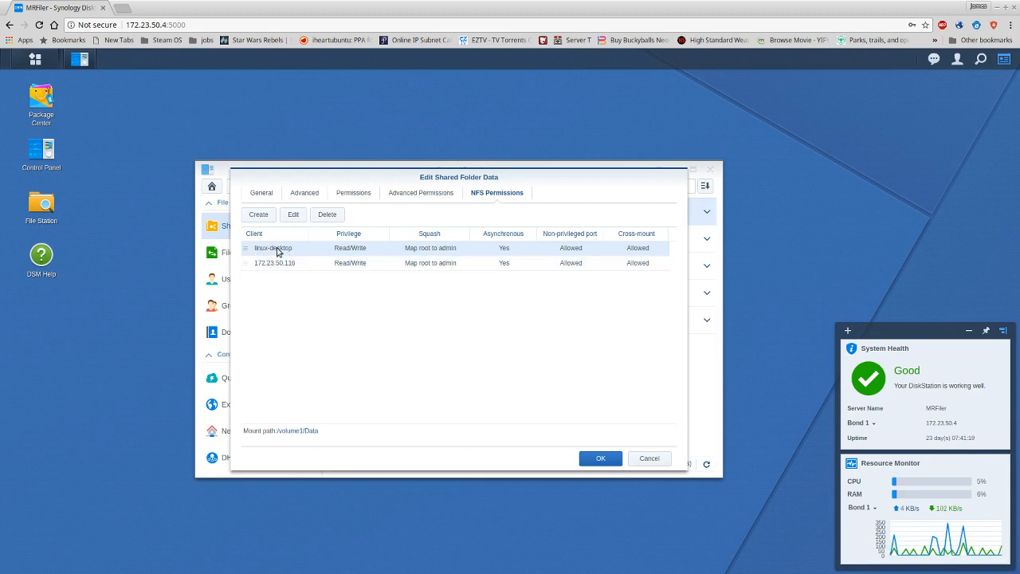
{"action": "left_click", "coordinate": [293, 214]}
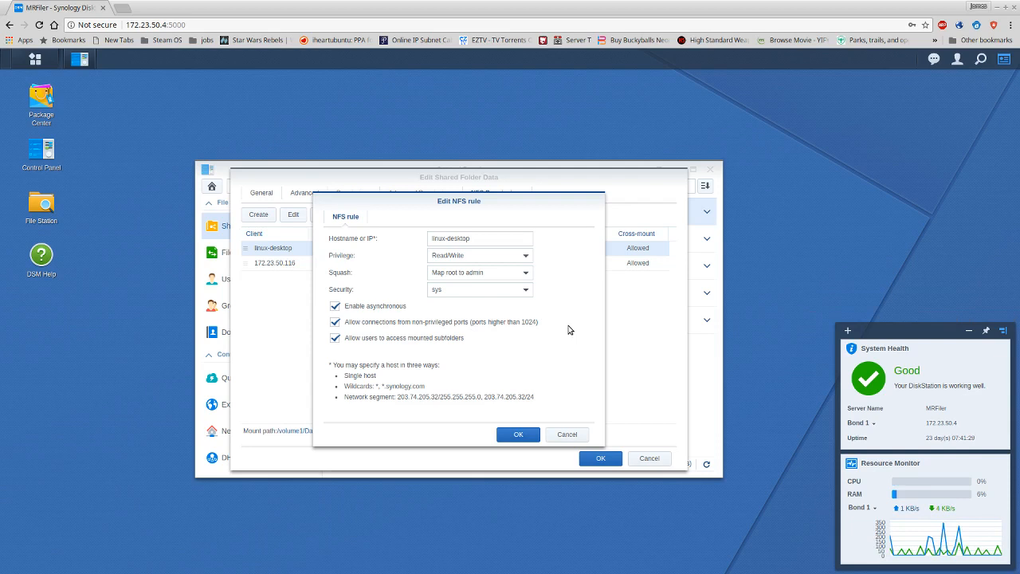
{"action": "mouse_move", "coordinate": [497, 311]}
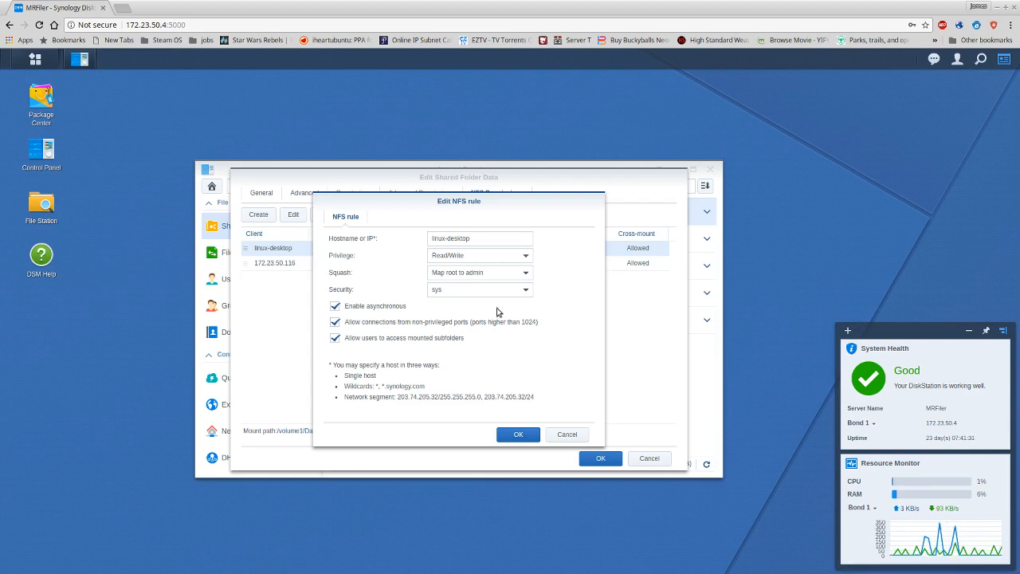
{"action": "mouse_move", "coordinate": [397, 357]}
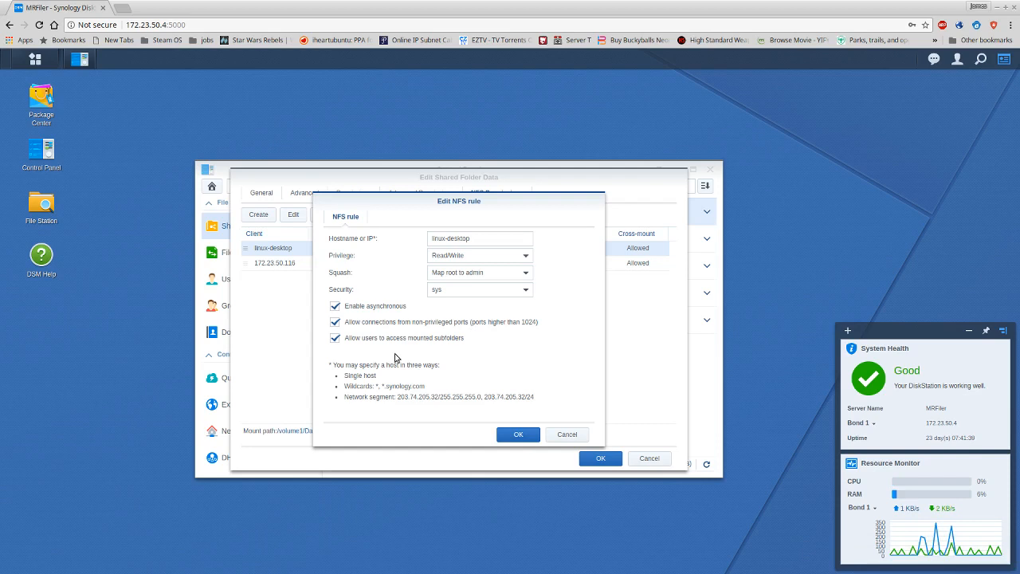
{"action": "mouse_move", "coordinate": [360, 241]}
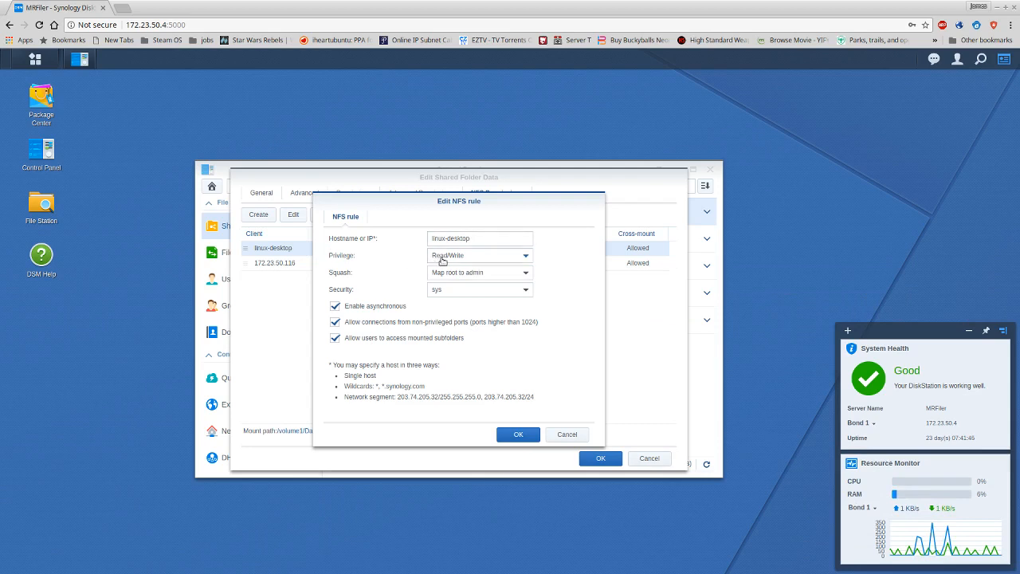
{"action": "mouse_move", "coordinate": [427, 279]}
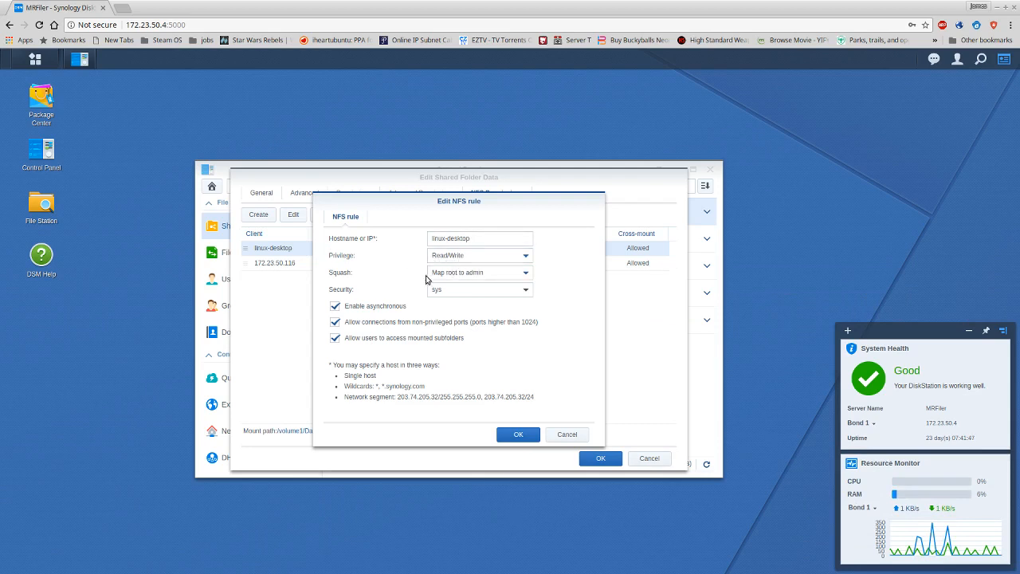
{"action": "mouse_move", "coordinate": [481, 287]}
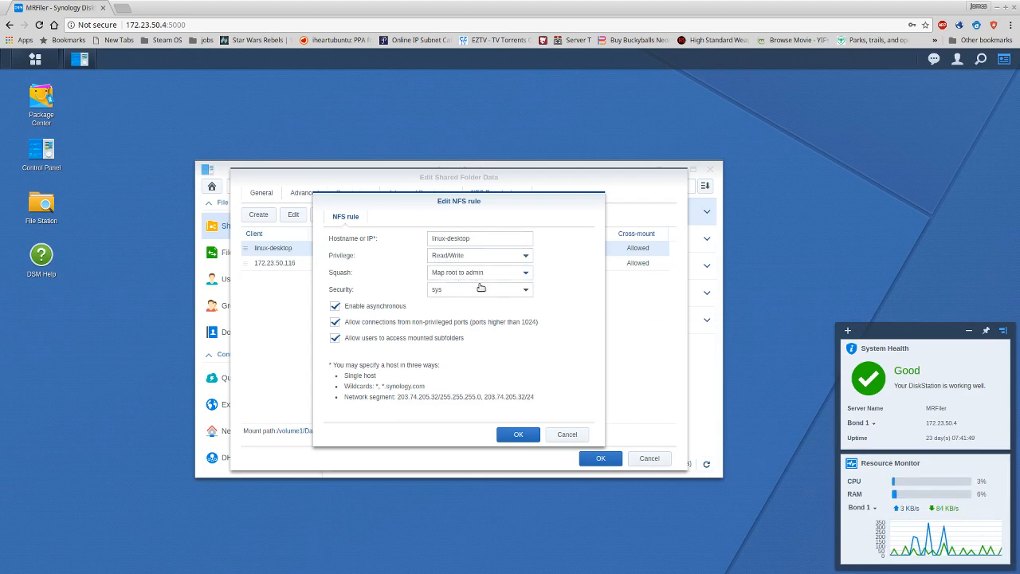
{"action": "mouse_move", "coordinate": [456, 301]}
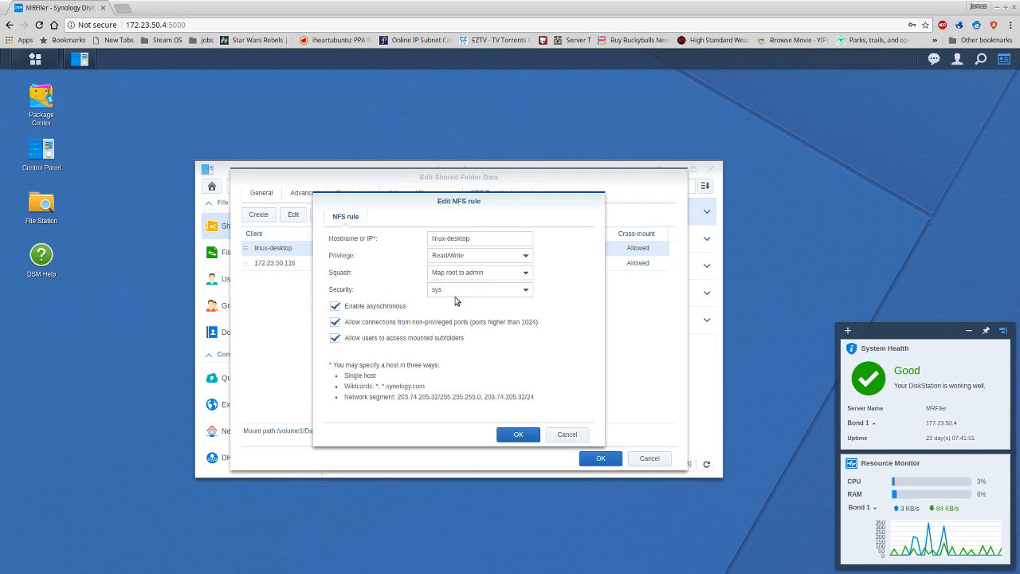
{"action": "mouse_move", "coordinate": [347, 312]}
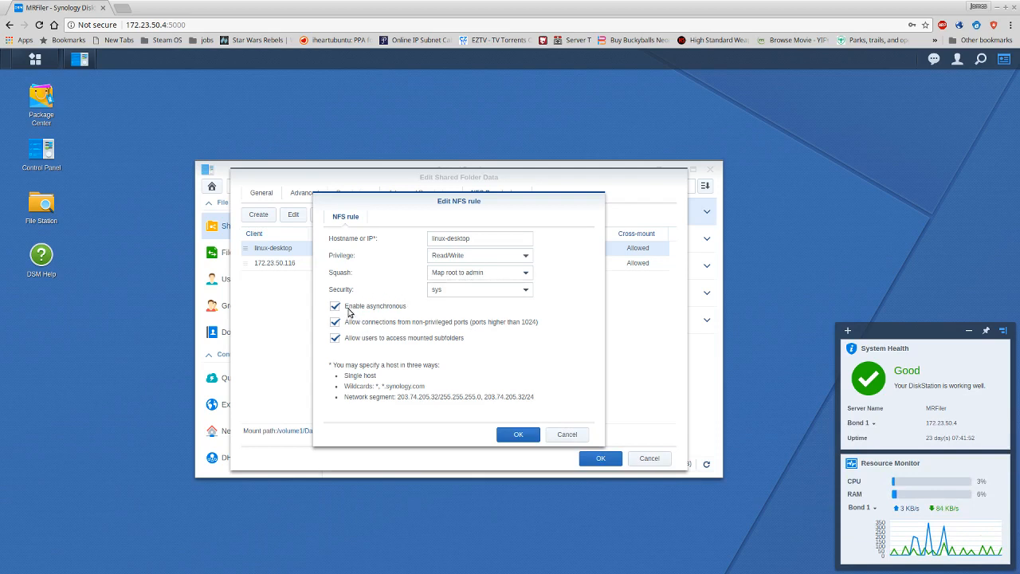
{"action": "mouse_move", "coordinate": [374, 319]}
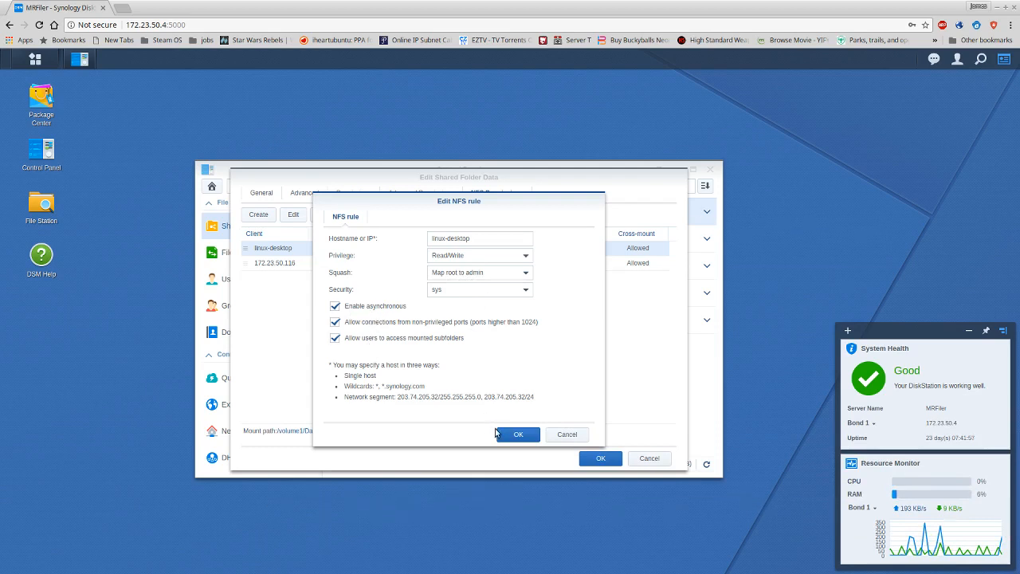
Confirm the linux-desktop NFS rule (Read/Write, root to admin, async) and close the Data share editor.
{"action": "left_click", "coordinate": [516, 433]}
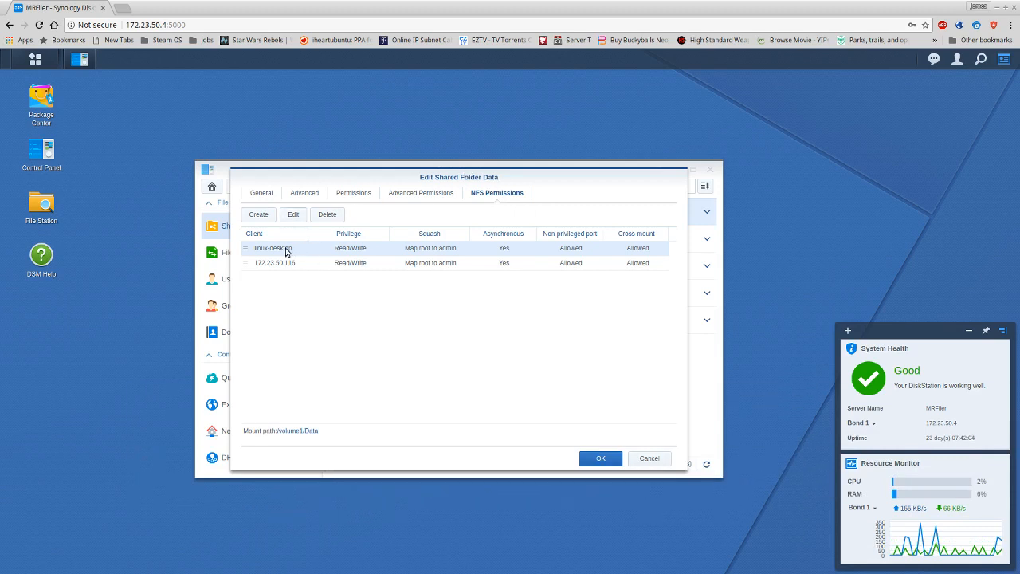
{"action": "left_click", "coordinate": [294, 213]}
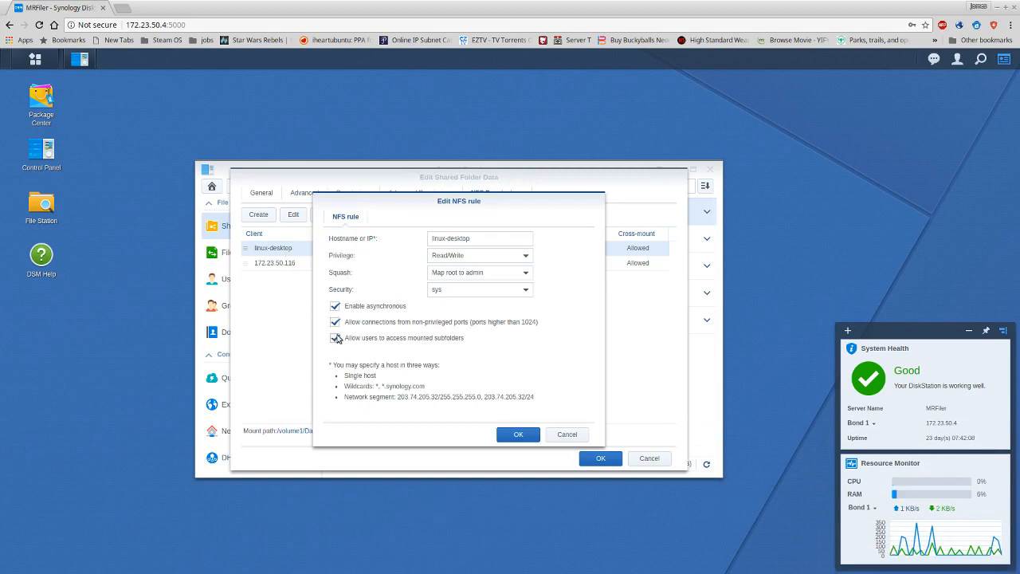
{"action": "left_click", "coordinate": [335, 338]}
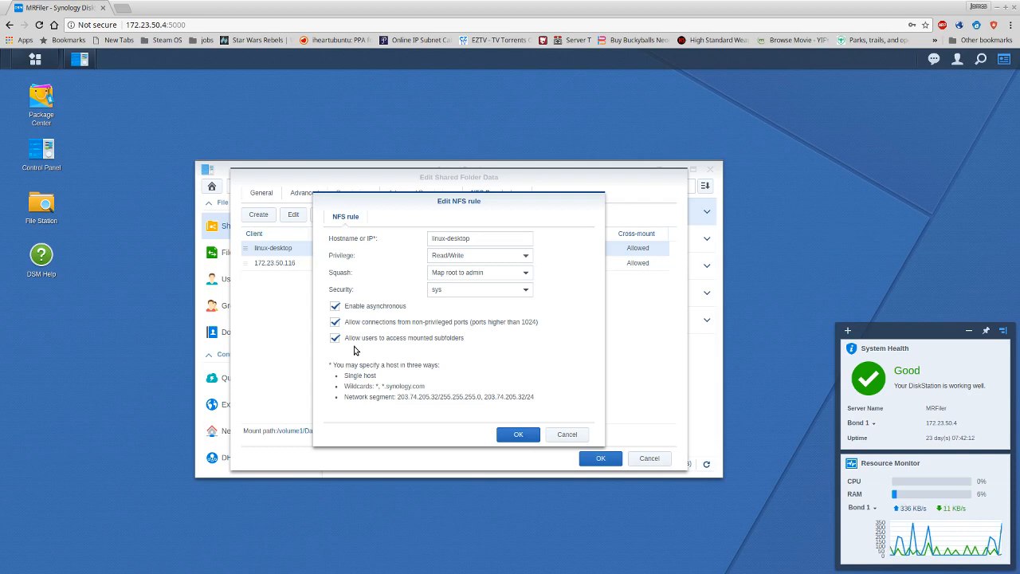
{"action": "mouse_move", "coordinate": [318, 347]}
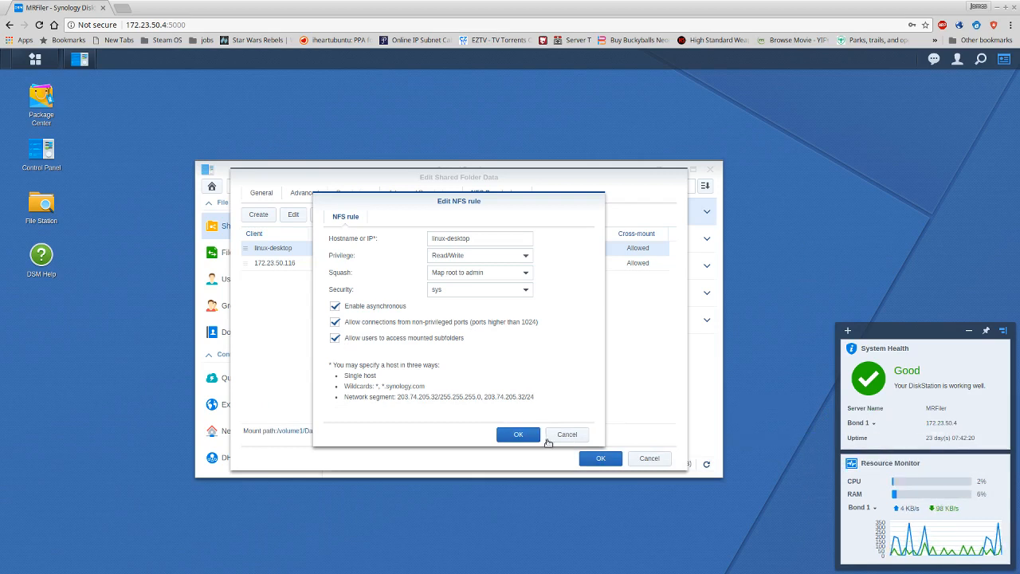
{"action": "left_click", "coordinate": [517, 434]}
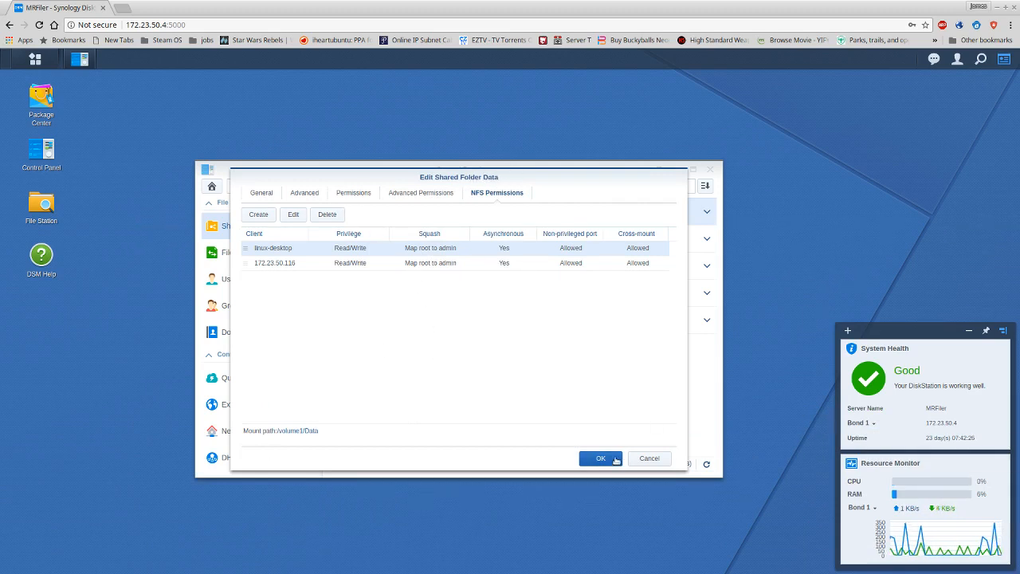
{"action": "mouse_move", "coordinate": [650, 459]}
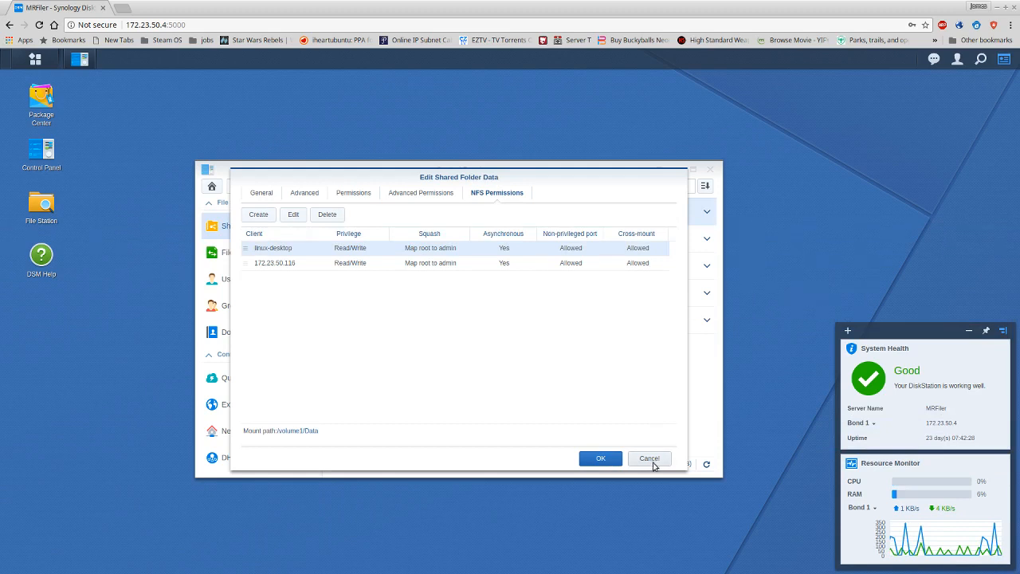
{"action": "left_click", "coordinate": [648, 457]}
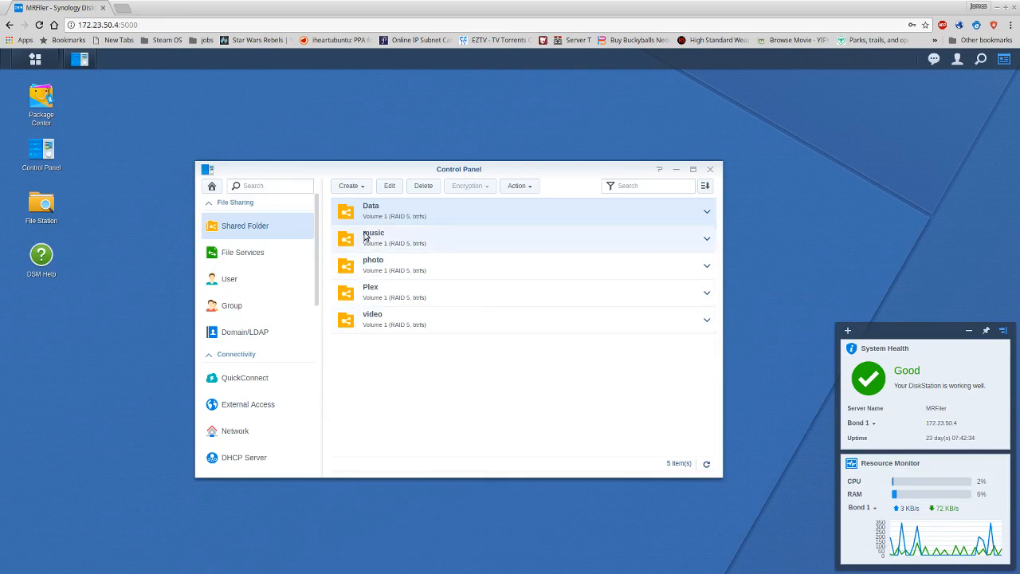
{"action": "mouse_move", "coordinate": [360, 346]}
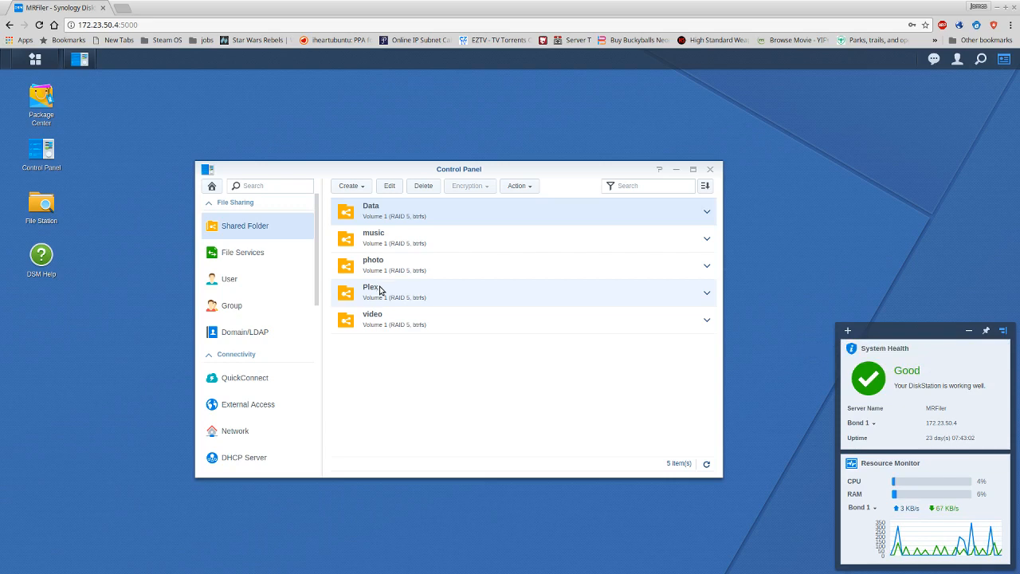
{"action": "mouse_move", "coordinate": [403, 349]}
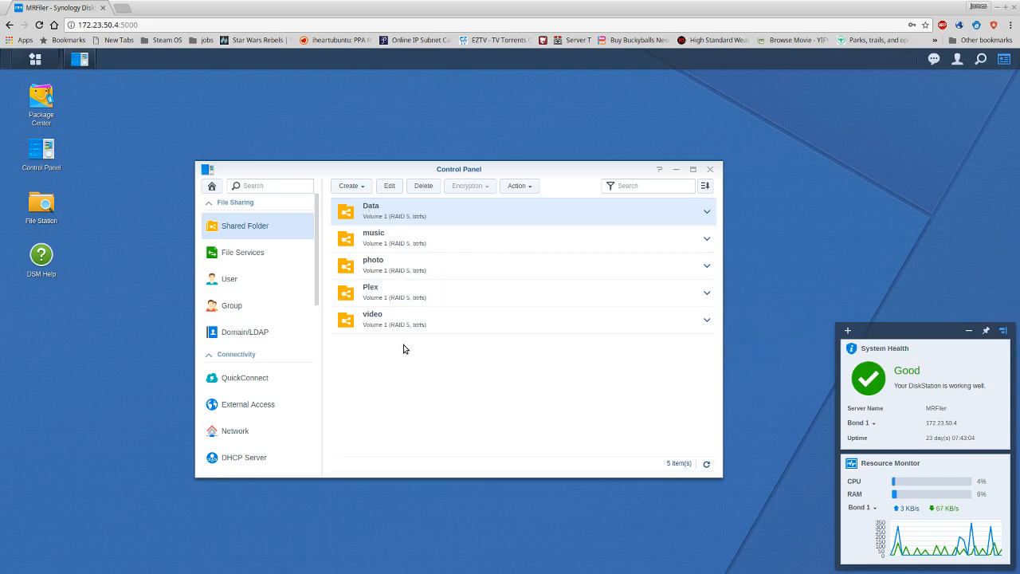
{"action": "mouse_move", "coordinate": [378, 341]}
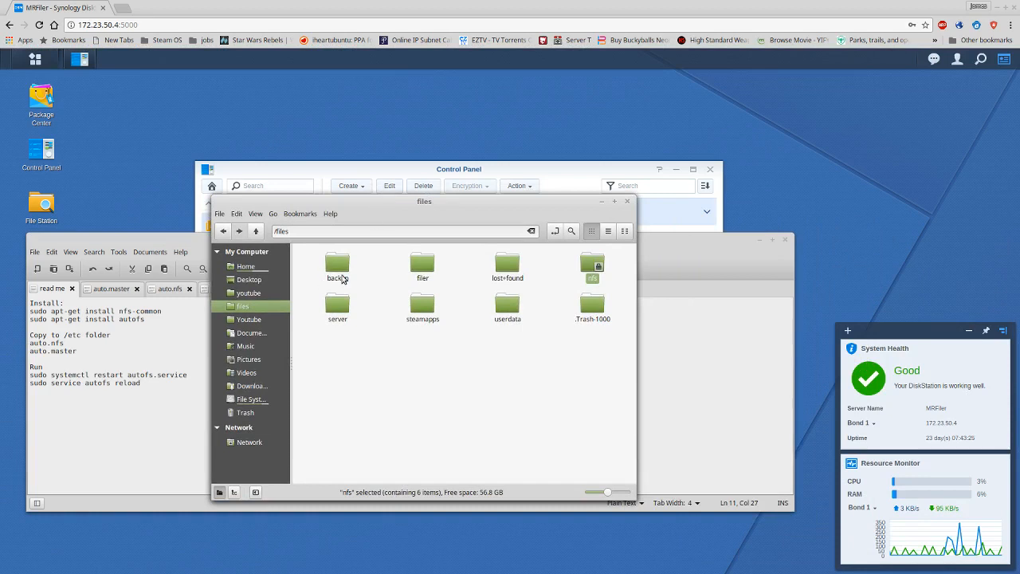
In Nemo, browse the filer folder's documents, then enter the nfs mount under /files.
{"action": "double_click", "coordinate": [423, 264]}
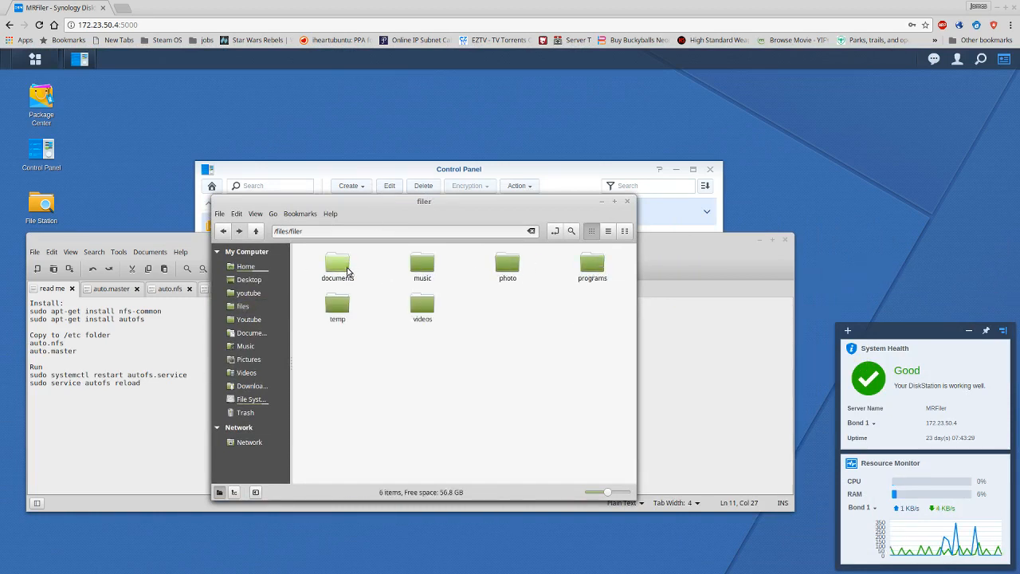
{"action": "double_click", "coordinate": [338, 263]}
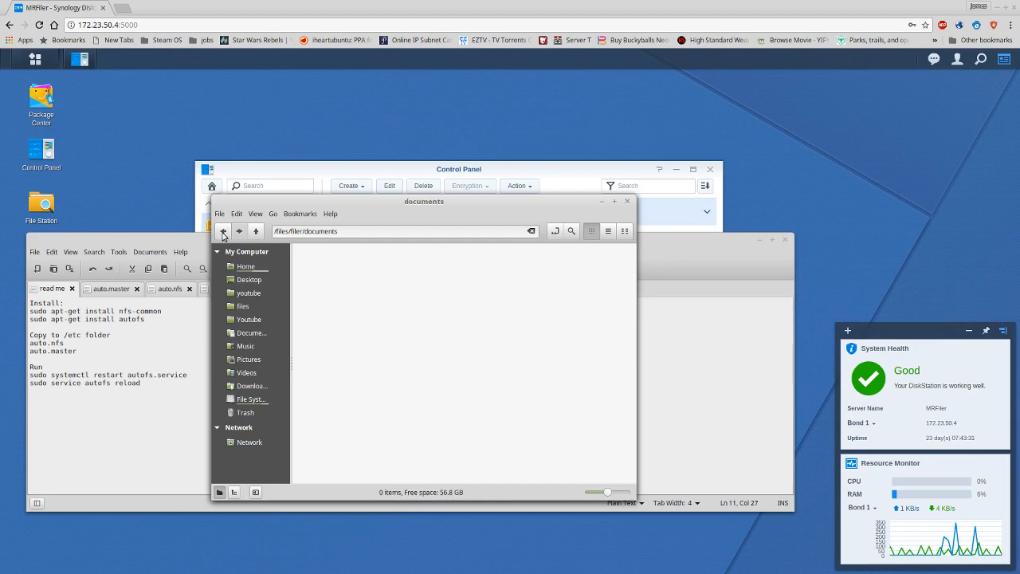
{"action": "left_click", "coordinate": [223, 229]}
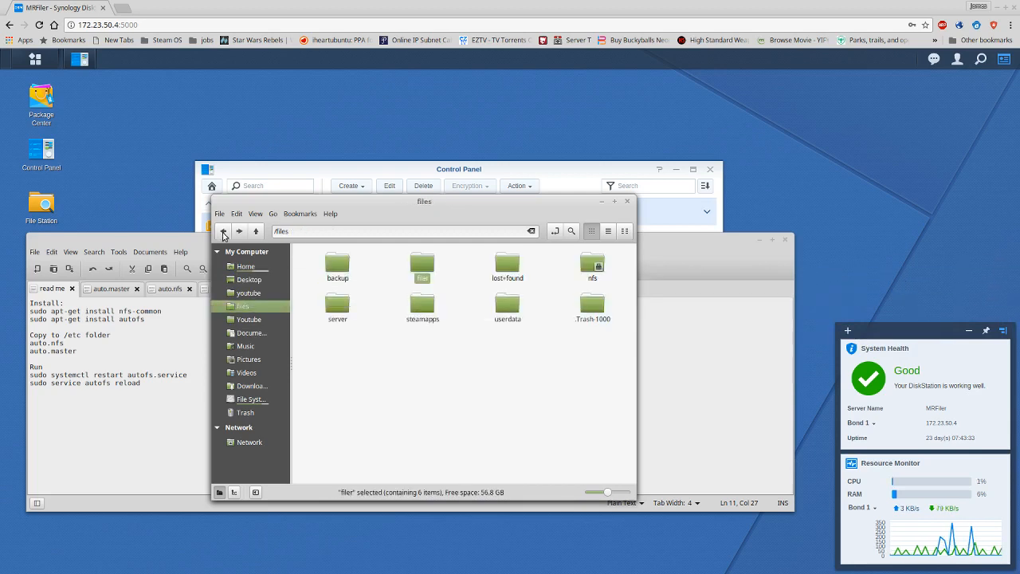
{"action": "left_click", "coordinate": [593, 265]}
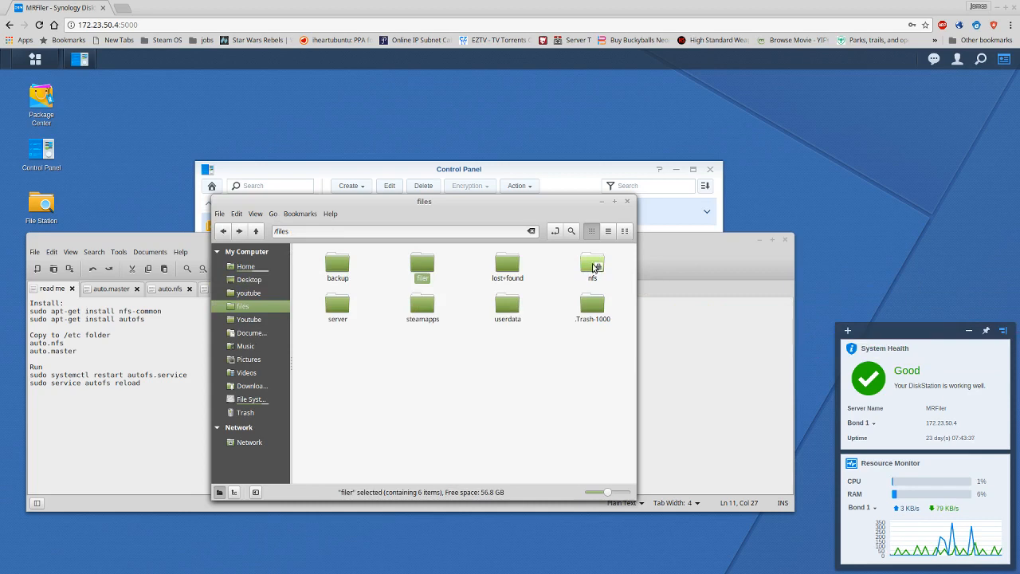
{"action": "double_click", "coordinate": [593, 268]}
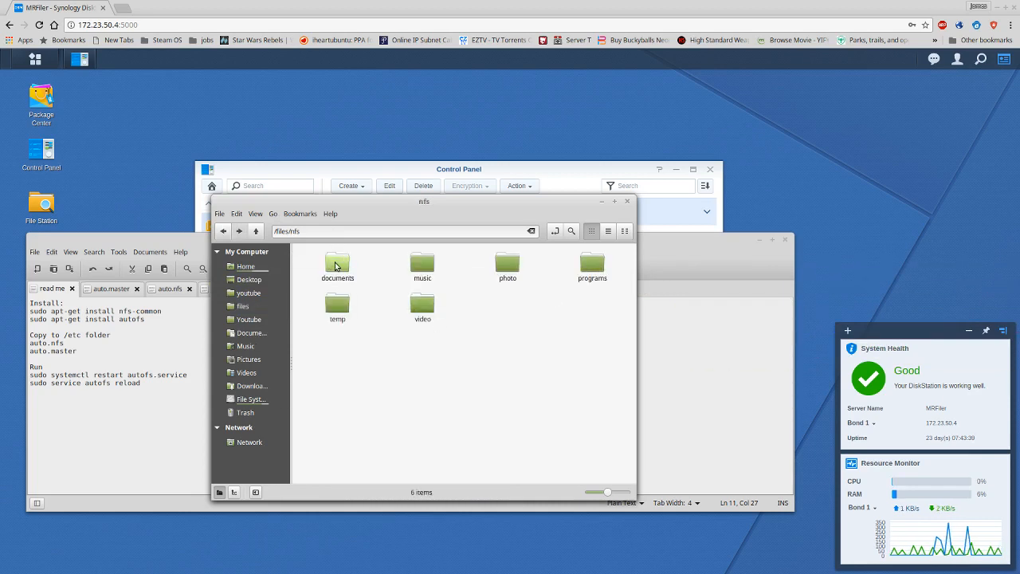
Browse the documents, programs and temp shares under the nfs mount.
{"action": "double_click", "coordinate": [338, 267]}
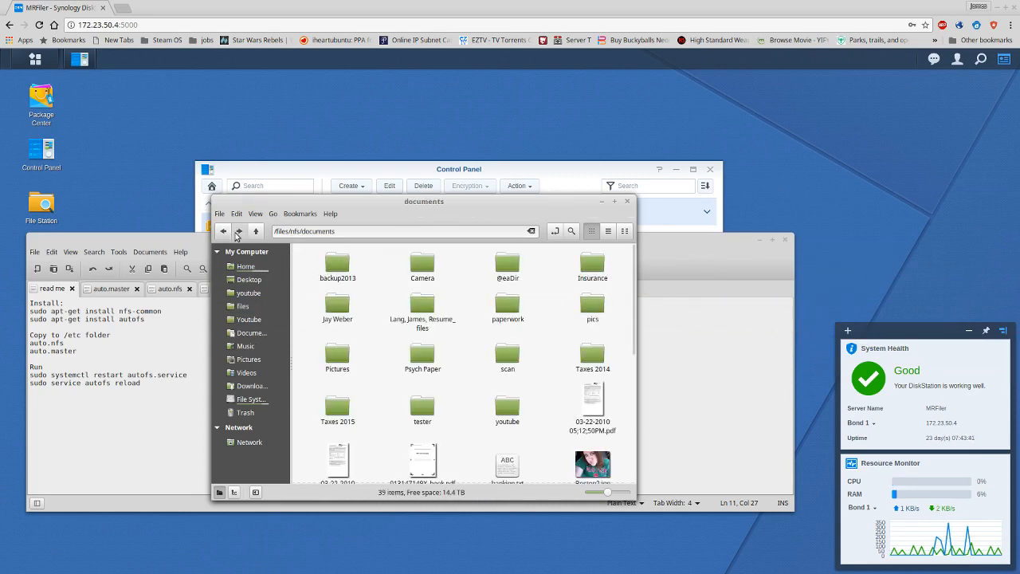
{"action": "left_click", "coordinate": [237, 231]}
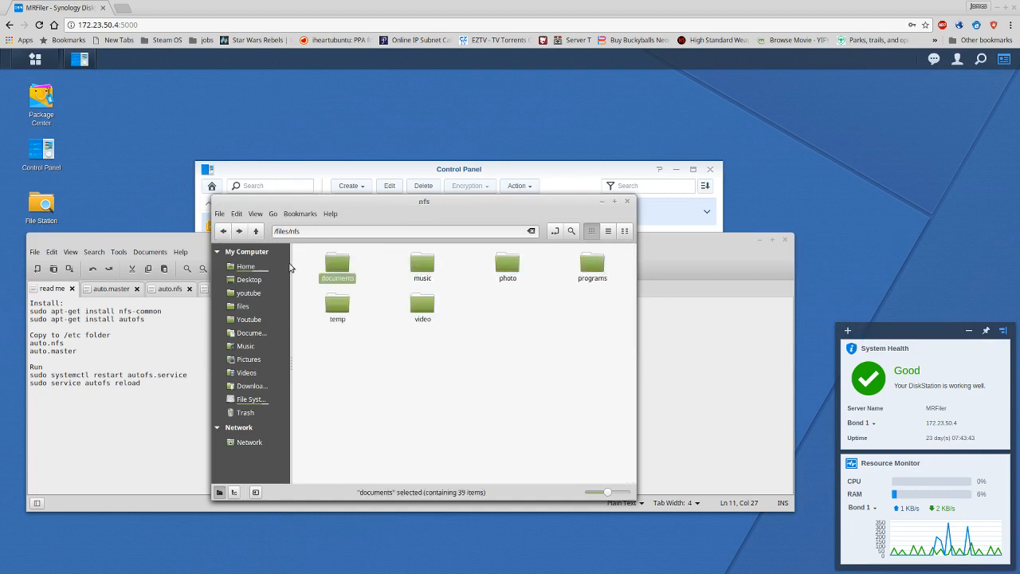
{"action": "double_click", "coordinate": [593, 268]}
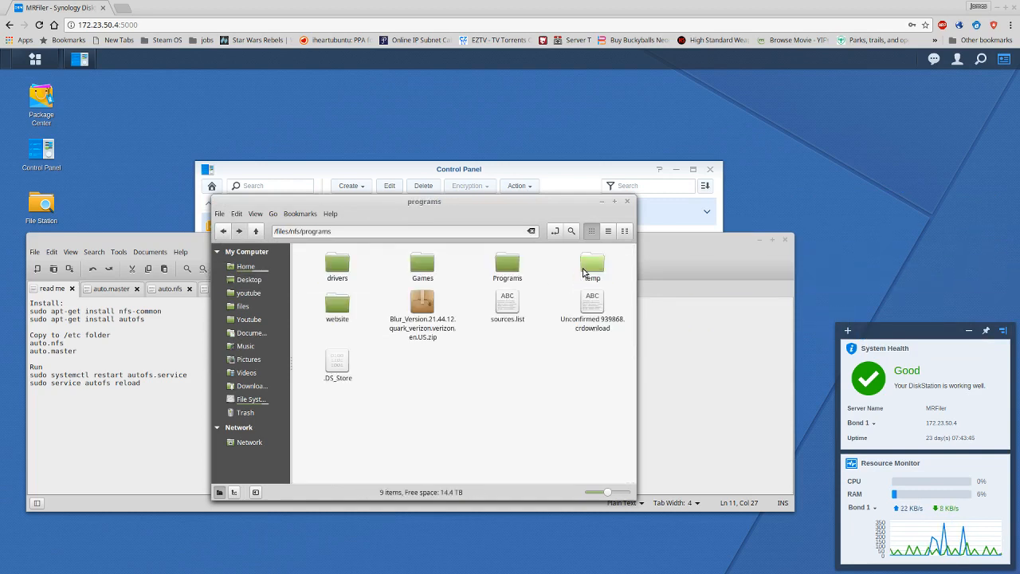
{"action": "left_click", "coordinate": [223, 231]}
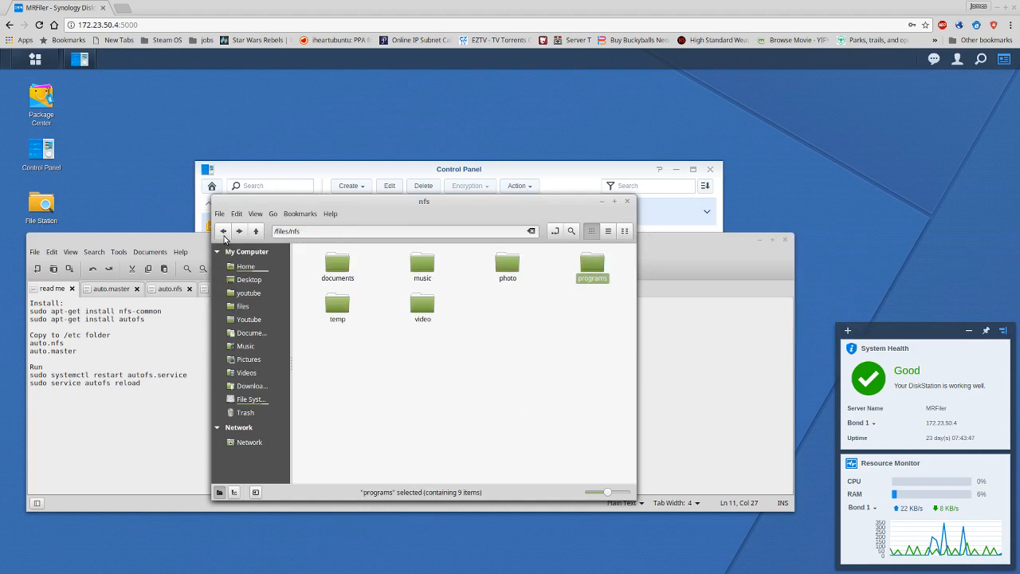
{"action": "mouse_move", "coordinate": [337, 306]}
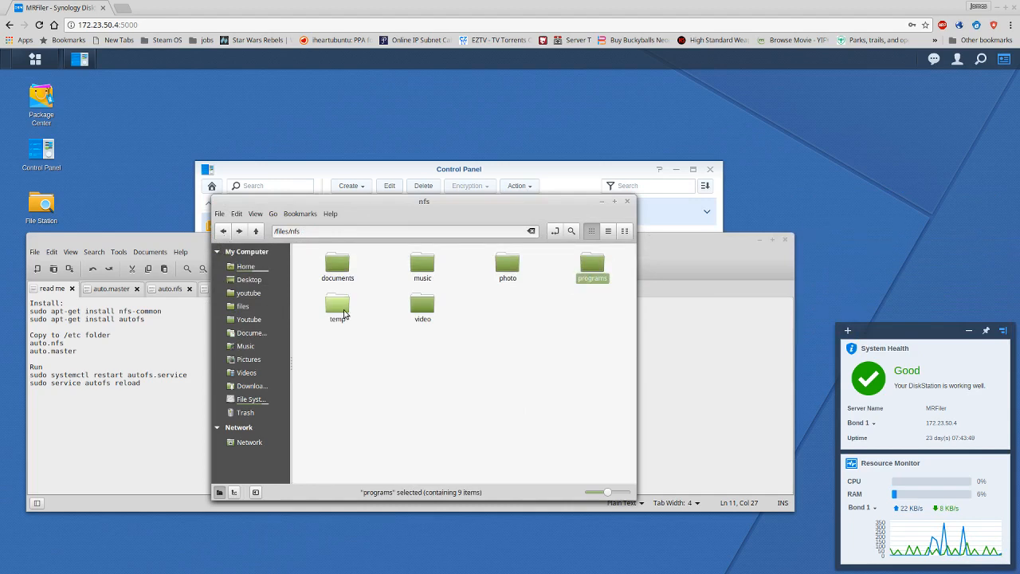
{"action": "double_click", "coordinate": [338, 309]}
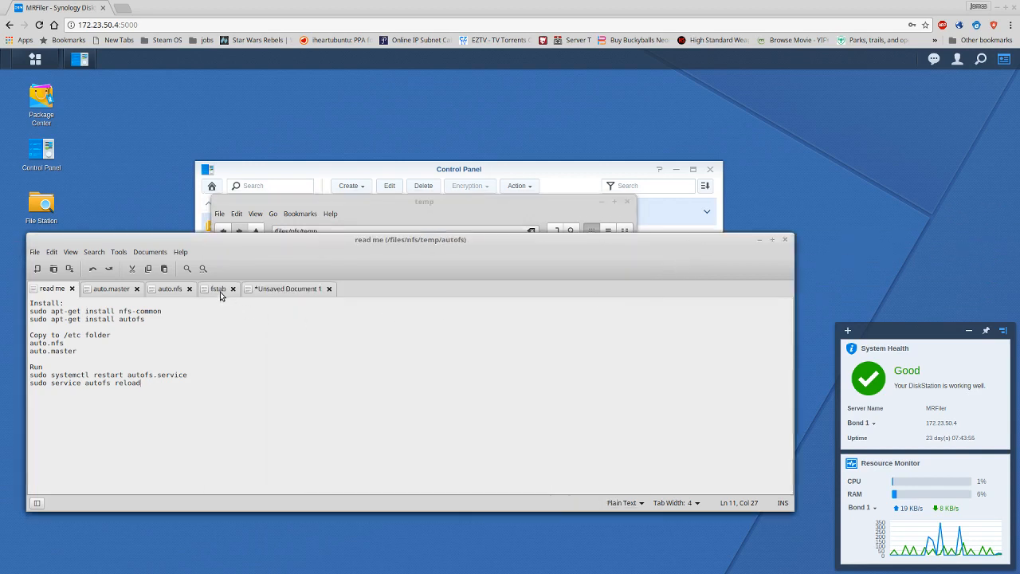
View /etc/fstab and highlight credentials=/root/.cifs on a cifs network drive line.
{"action": "left_click", "coordinate": [218, 286]}
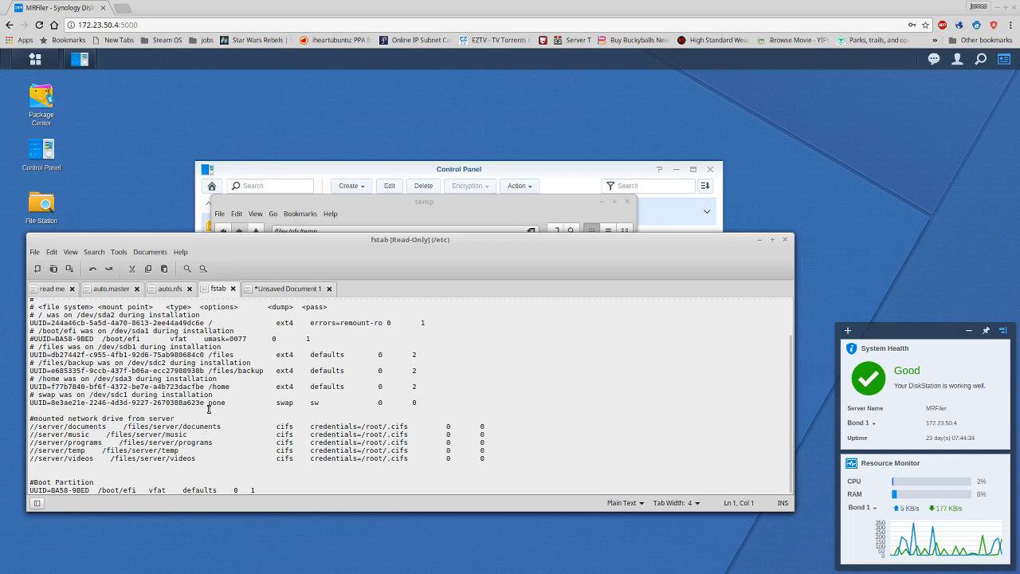
{"action": "mouse_move", "coordinate": [151, 418]}
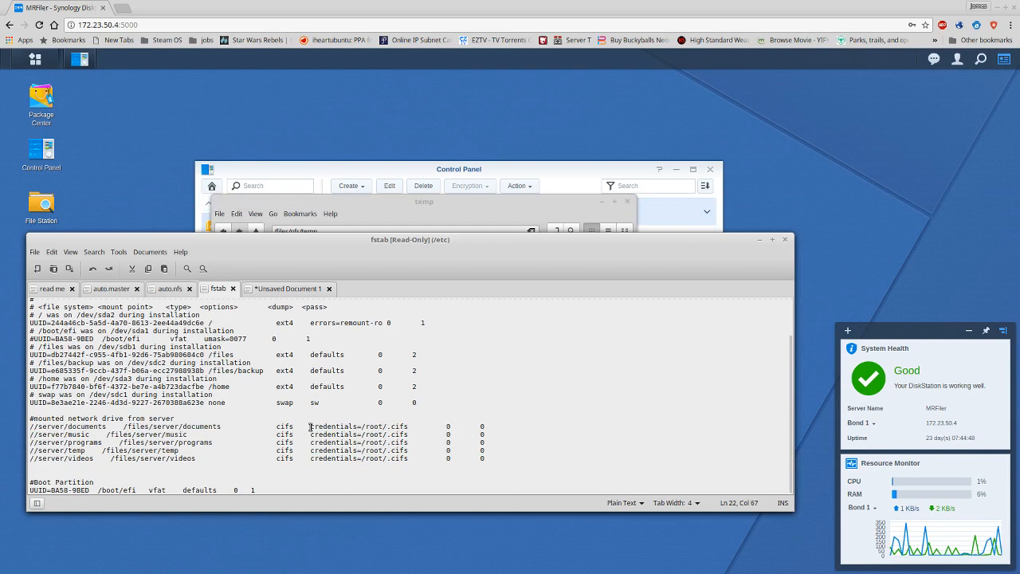
{"action": "double_click", "coordinate": [335, 426]}
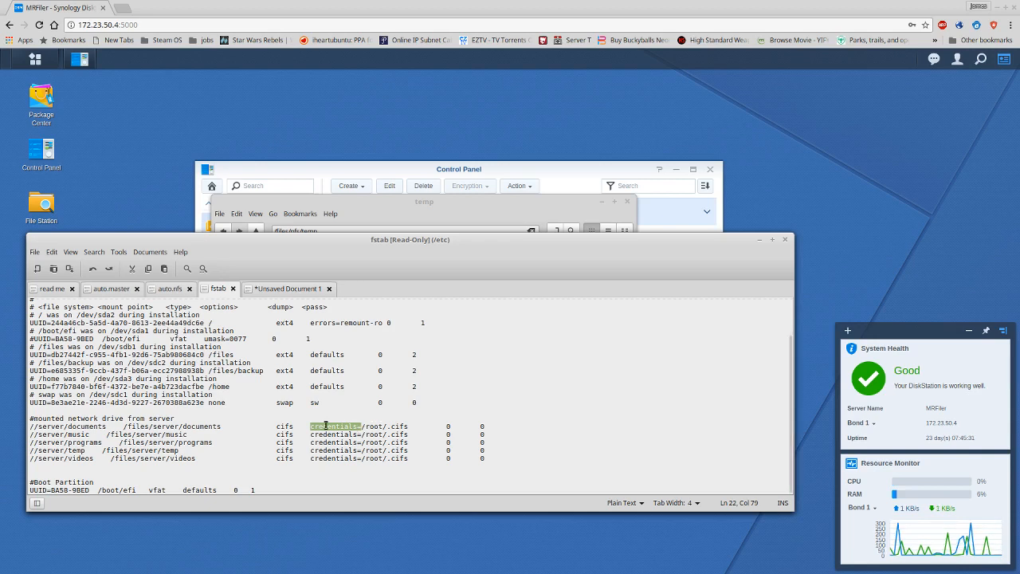
{"action": "mouse_move", "coordinate": [403, 454]}
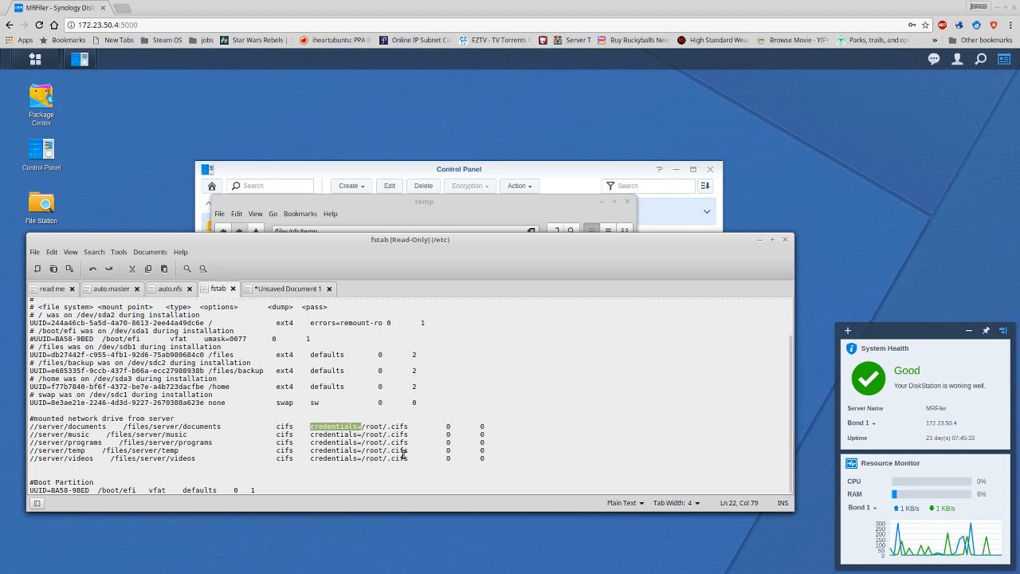